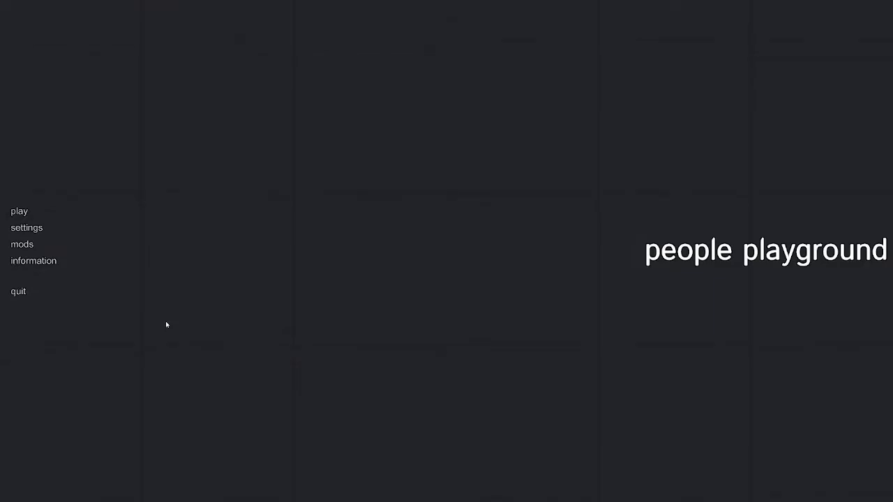
- Start a new game from the main menu to reach the map selection list
{"action": "left_click", "coordinate": [20, 211]}
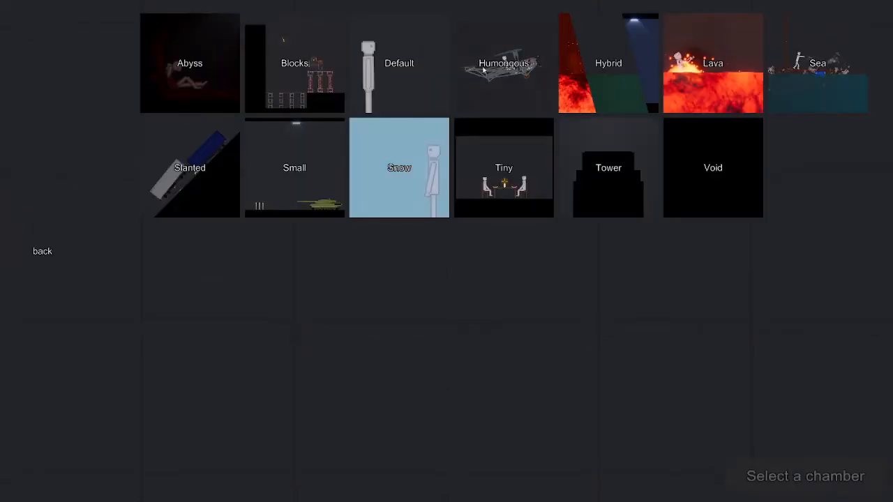
{"action": "mouse_move", "coordinate": [600, 83]}
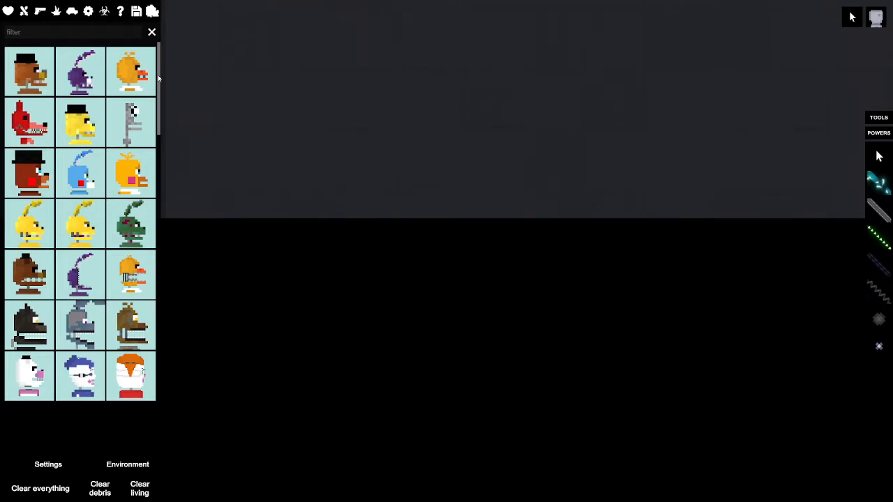
- Spawn Freddy and a grey human, then scroll the FNAF mod list to the Springsuit
{"action": "scroll", "scroll_direction": "down", "scroll_amount": 3}
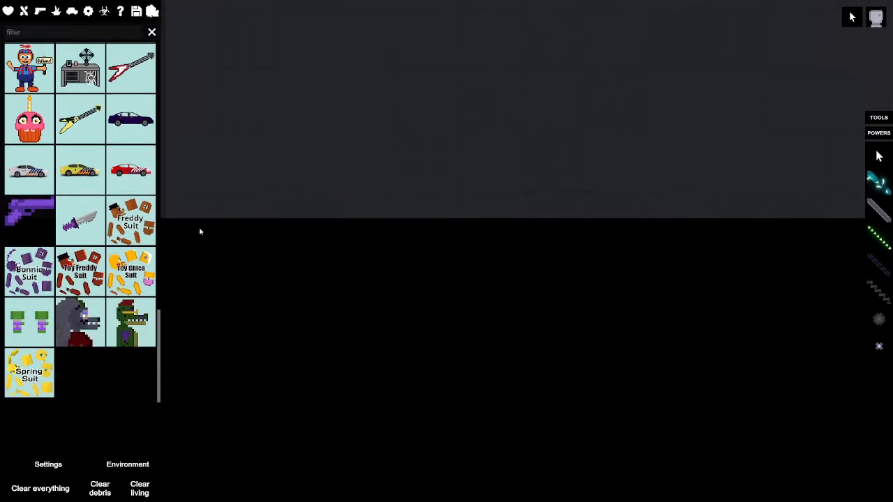
{"action": "mouse_move", "coordinate": [210, 264]}
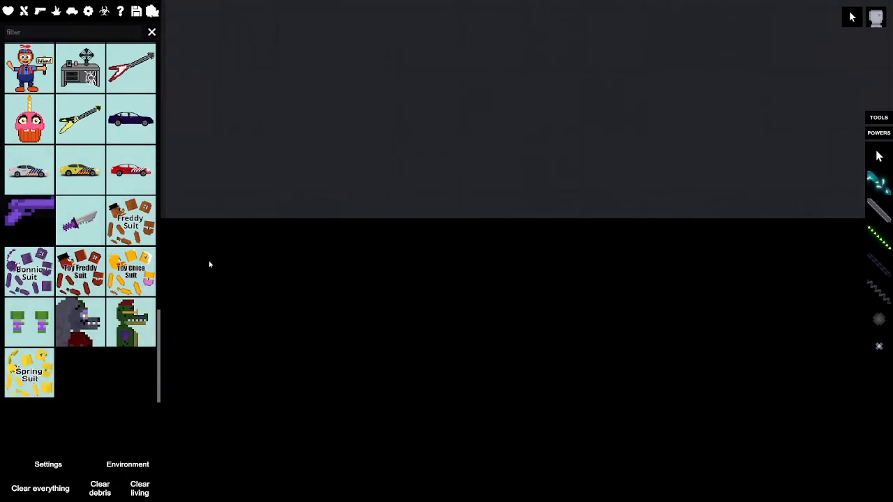
{"action": "mouse_move", "coordinate": [203, 316]}
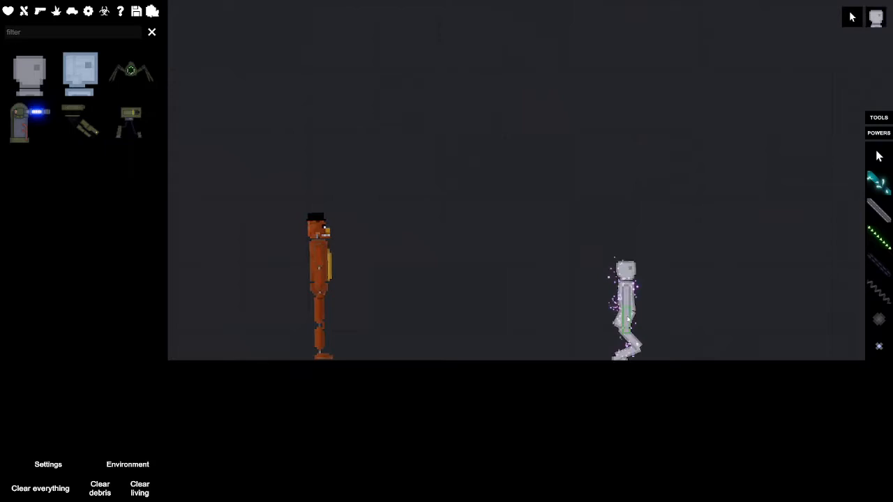
{"action": "left_click", "coordinate": [136, 11]}
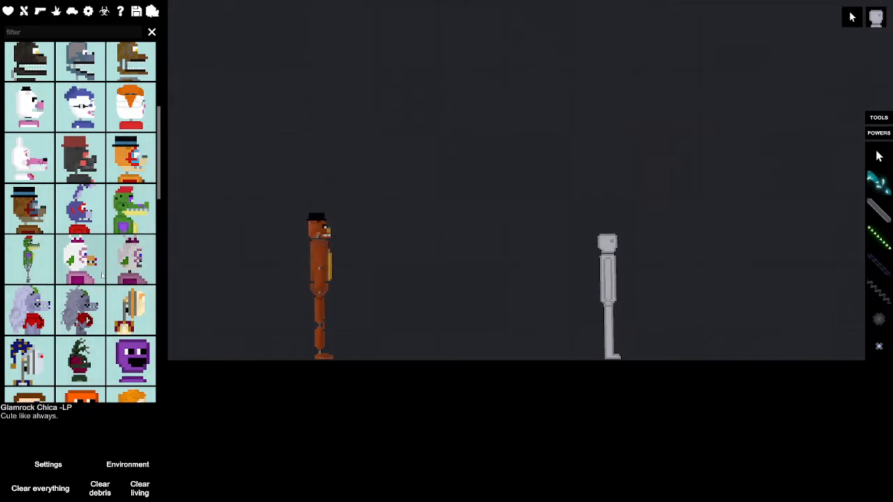
{"action": "mouse_move", "coordinate": [79, 310]}
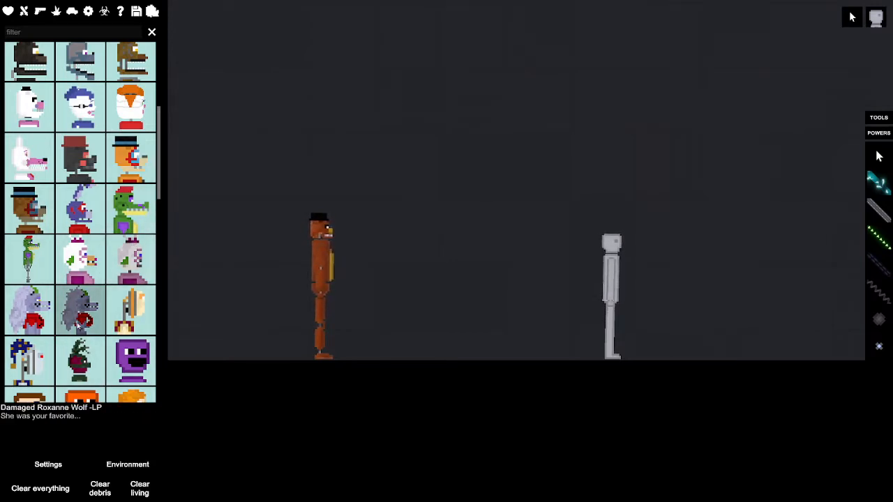
{"action": "scroll", "scroll_direction": "down", "scroll_amount": 3}
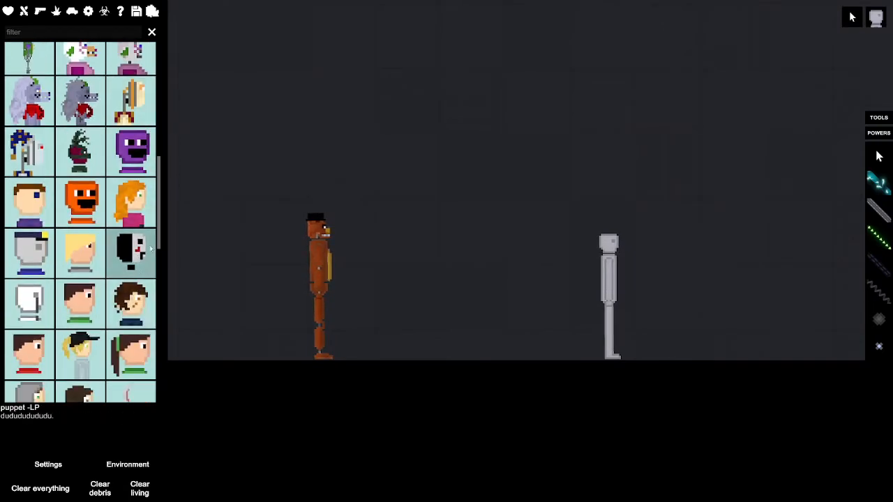
{"action": "mouse_move", "coordinate": [709, 321]}
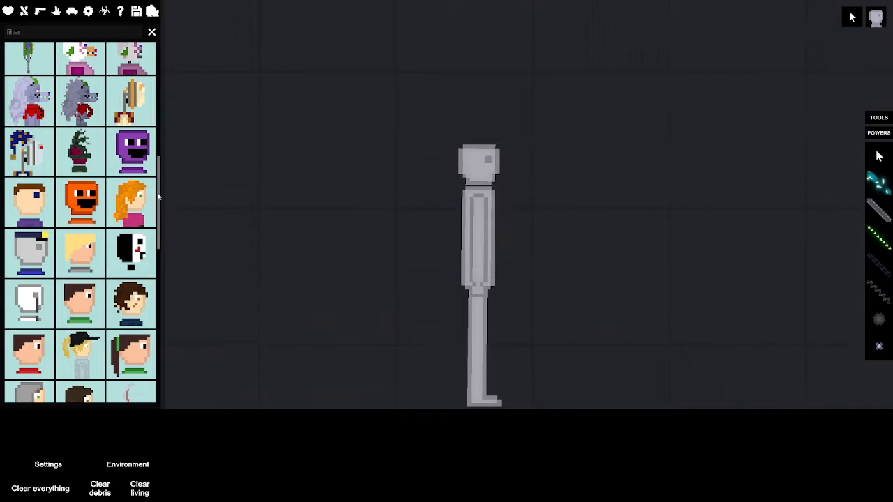
{"action": "scroll", "scroll_direction": "down", "scroll_amount": 3}
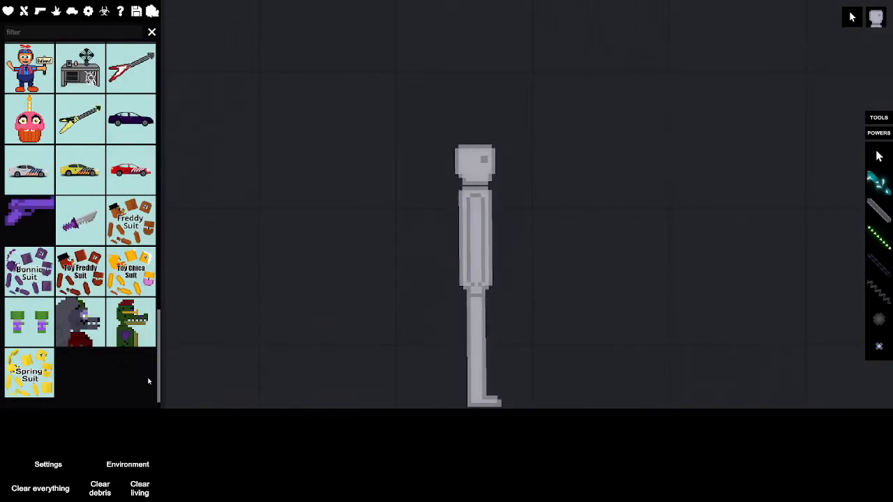
{"action": "mouse_move", "coordinate": [28, 371]}
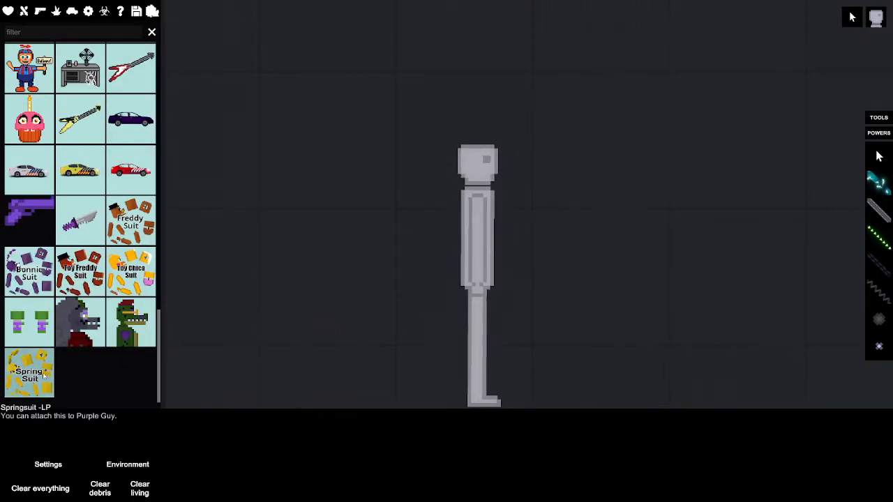
- Spawn the Springsuit onto the human and choose an action on the crushed, bleeding body
{"action": "left_click", "coordinate": [30, 374]}
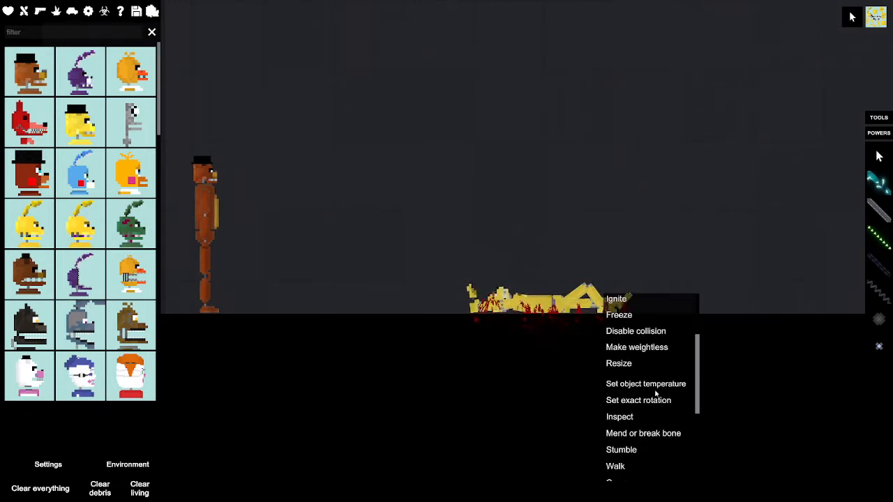
{"action": "left_click", "coordinate": [619, 416]}
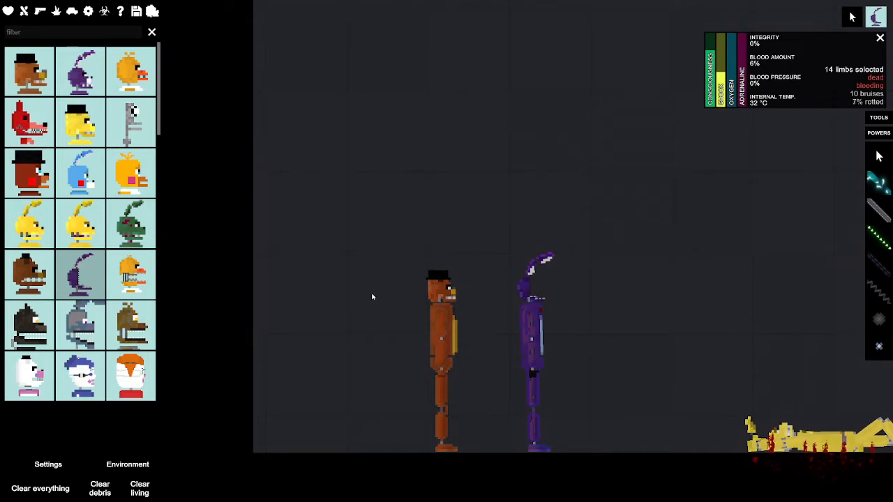
{"action": "mouse_move", "coordinate": [109, 162]}
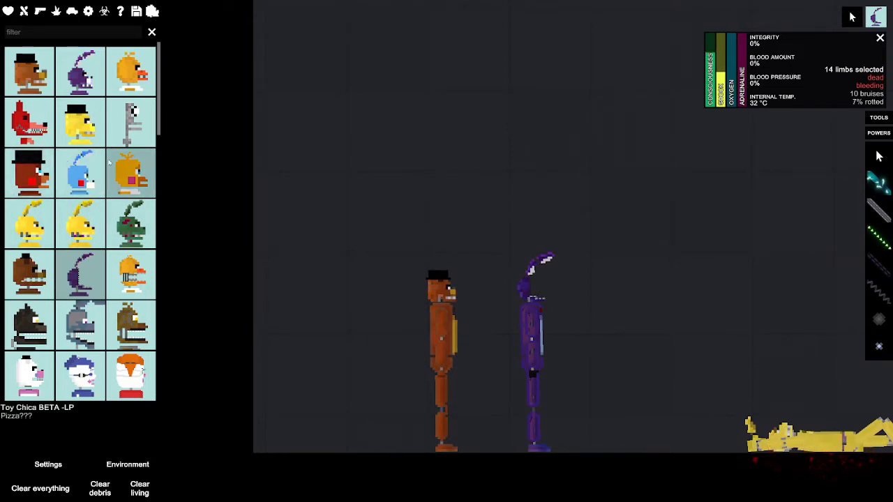
- Spawn another animatronic beside Freddy and Bonnie, then delete the spawned desk
{"action": "left_click", "coordinate": [29, 123]}
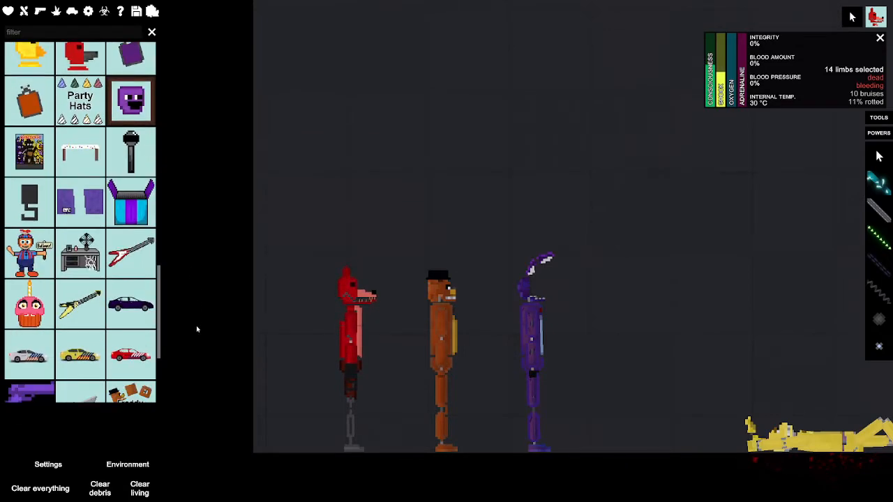
{"action": "mouse_move", "coordinate": [79, 254]}
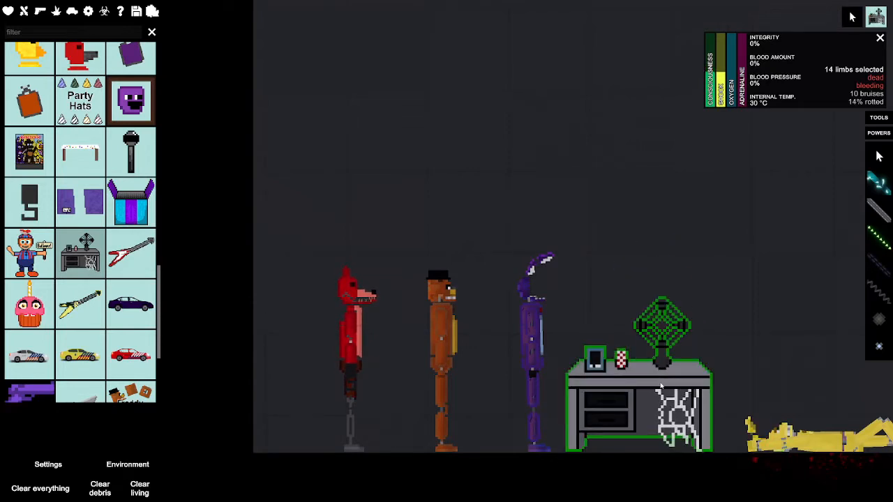
{"action": "right_click", "coordinate": [661, 388]}
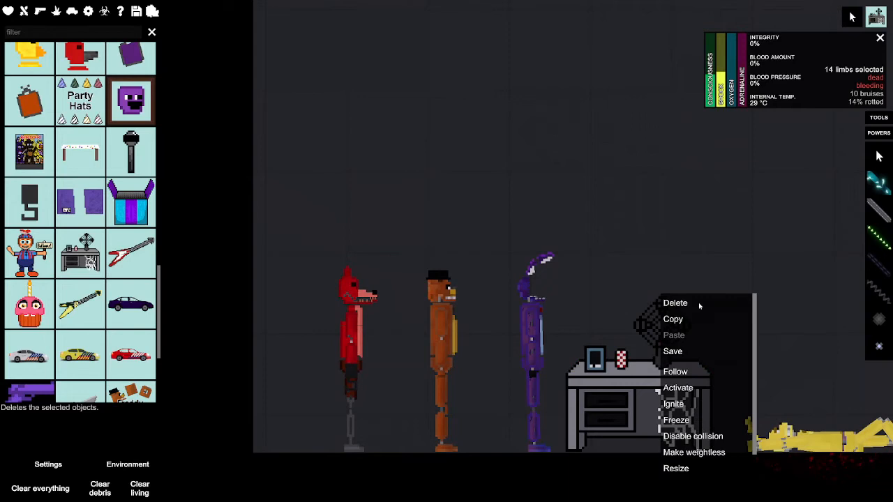
{"action": "left_click", "coordinate": [675, 302]}
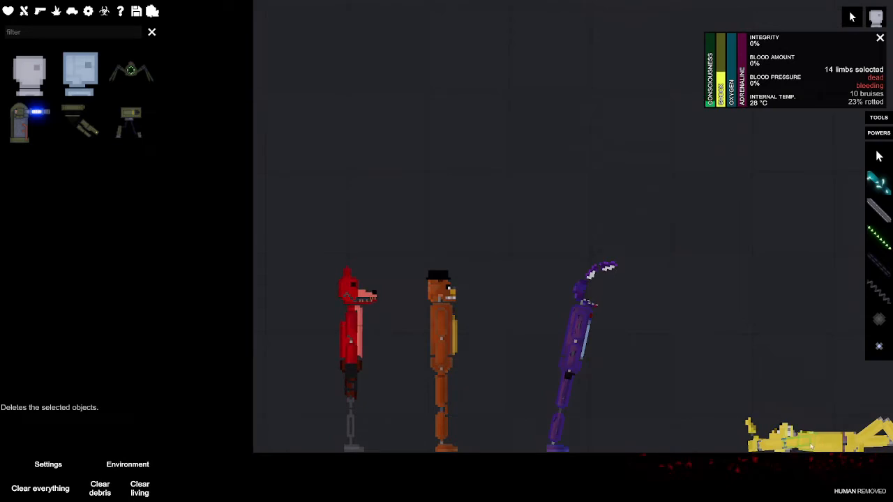
- Add a grey human beside Bonnie and drag it toward the crushed suited body
{"action": "left_click", "coordinate": [879, 38]}
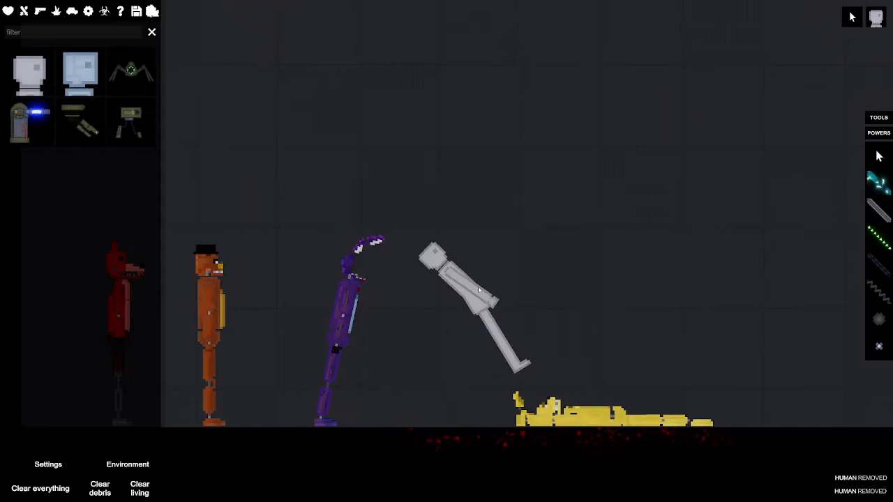
{"action": "left_click_drag", "start_coordinate": [475, 300], "coordinate": [607, 295]}
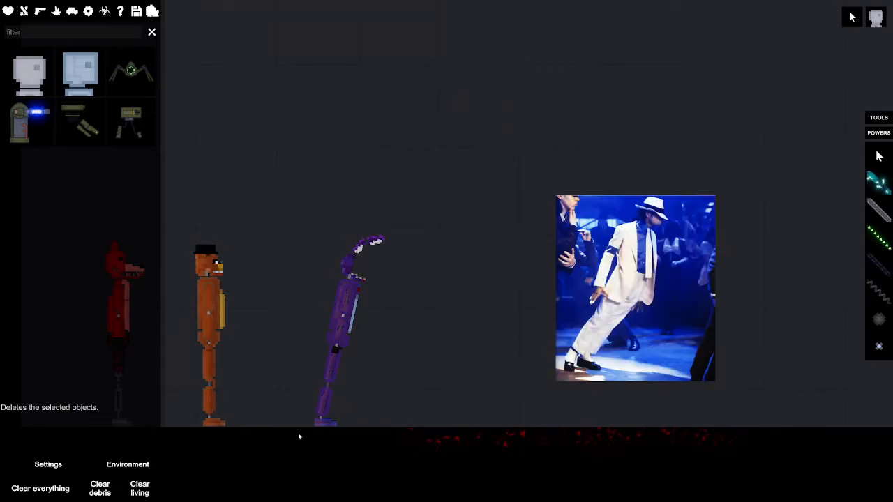
{"action": "mouse_move", "coordinate": [307, 432]}
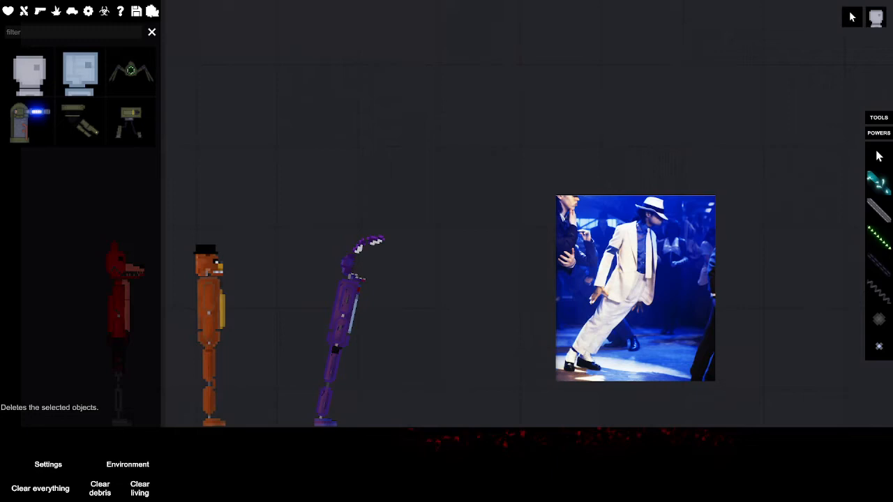
{"action": "mouse_move", "coordinate": [388, 374]}
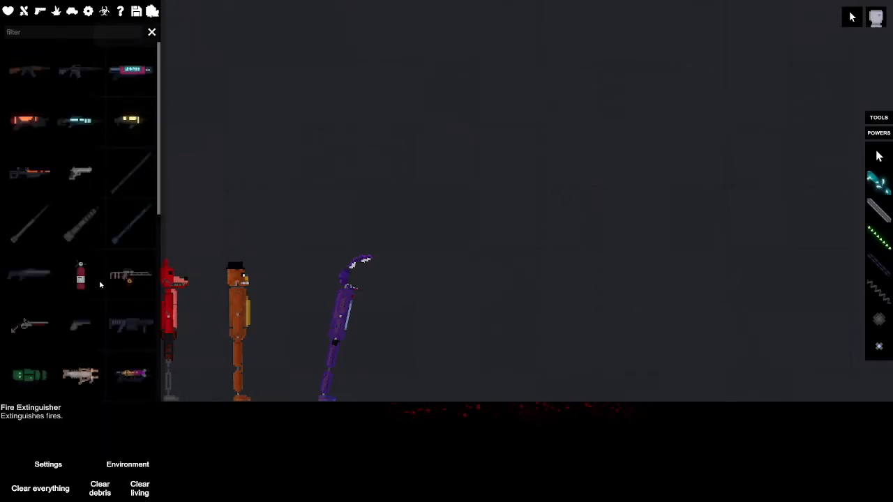
{"action": "mouse_move", "coordinate": [449, 318]}
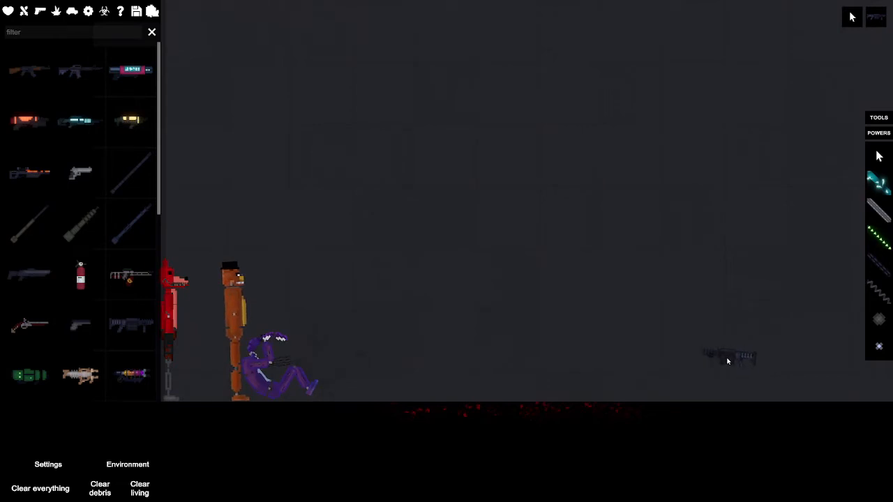
{"action": "mouse_move", "coordinate": [134, 330]}
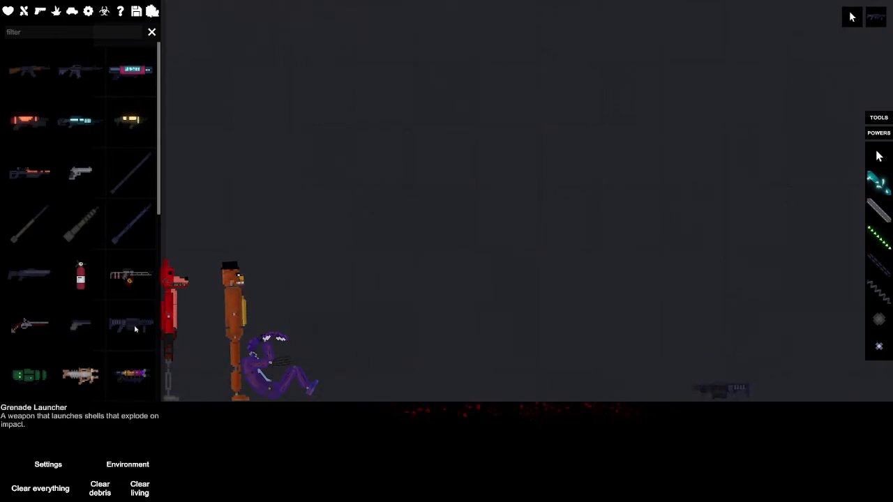
- Disable collision on Withered Bonnie through its context actions
{"action": "right_click", "coordinate": [268, 349]}
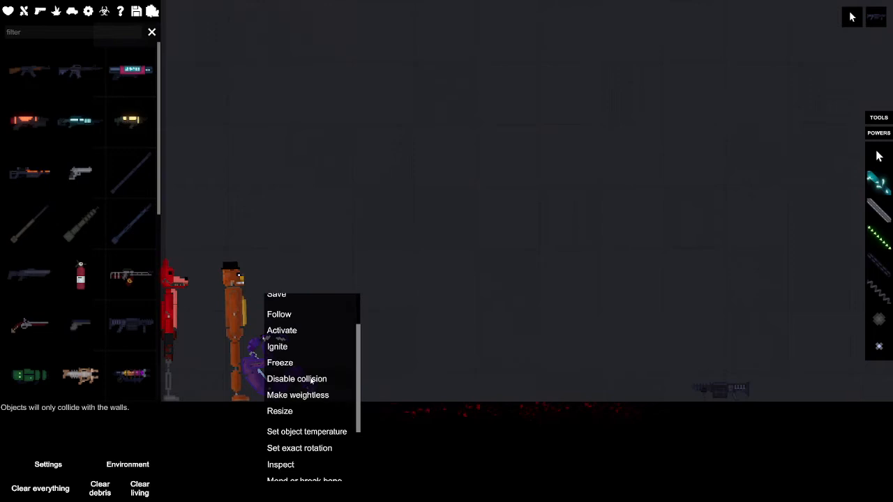
{"action": "left_click", "coordinate": [287, 465]}
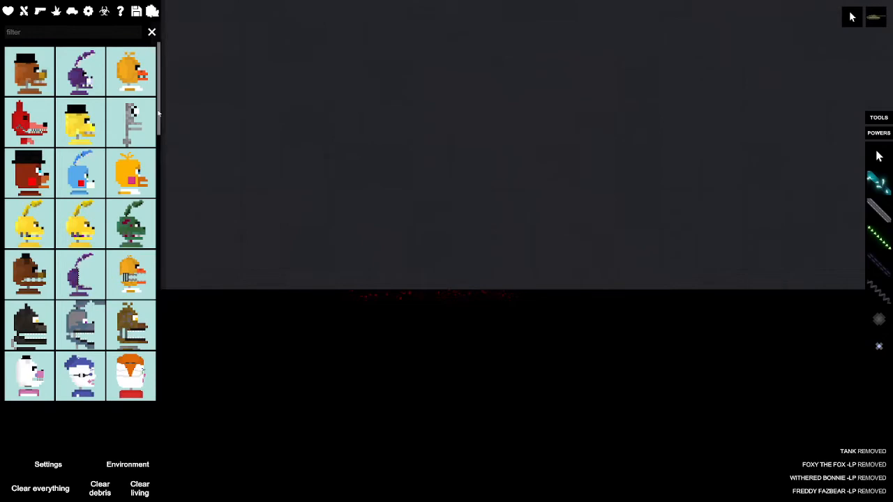
- Scroll to the purple animatronic and revolver, then remove the revolver after shooting
{"action": "scroll", "scroll_direction": "down", "scroll_amount": 3}
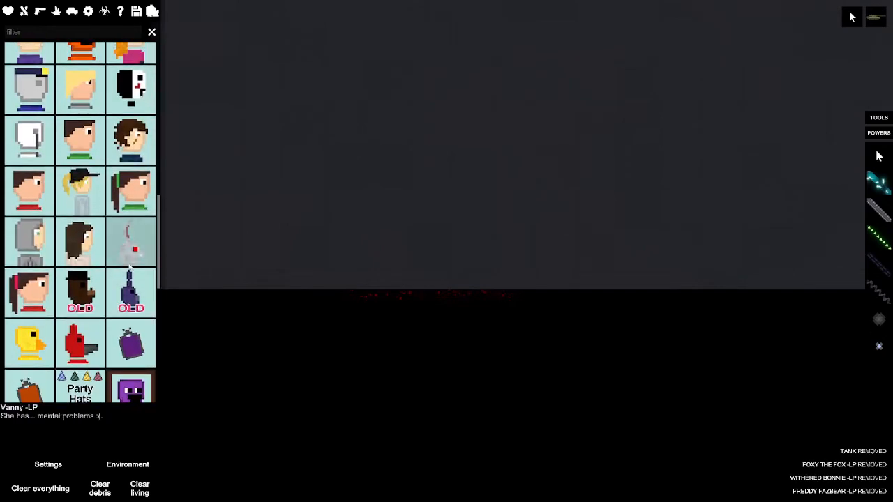
{"action": "scroll", "scroll_direction": "down", "scroll_amount": 3}
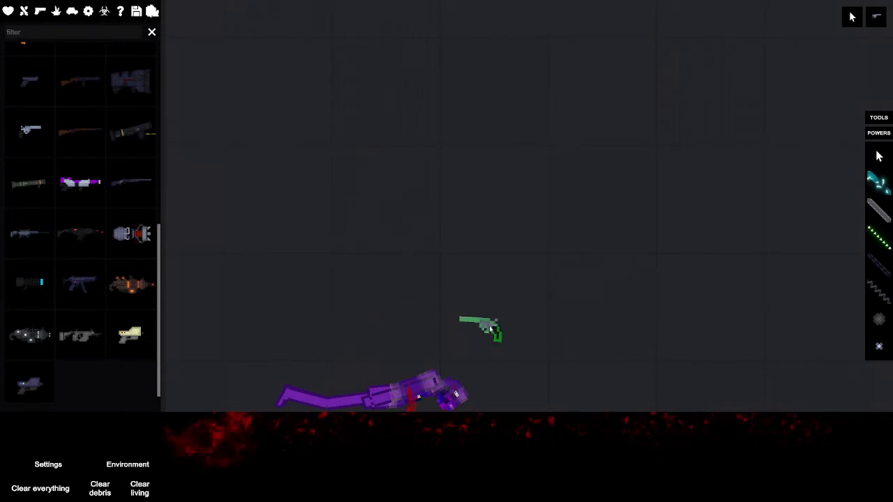
{"action": "left_click", "coordinate": [39, 488]}
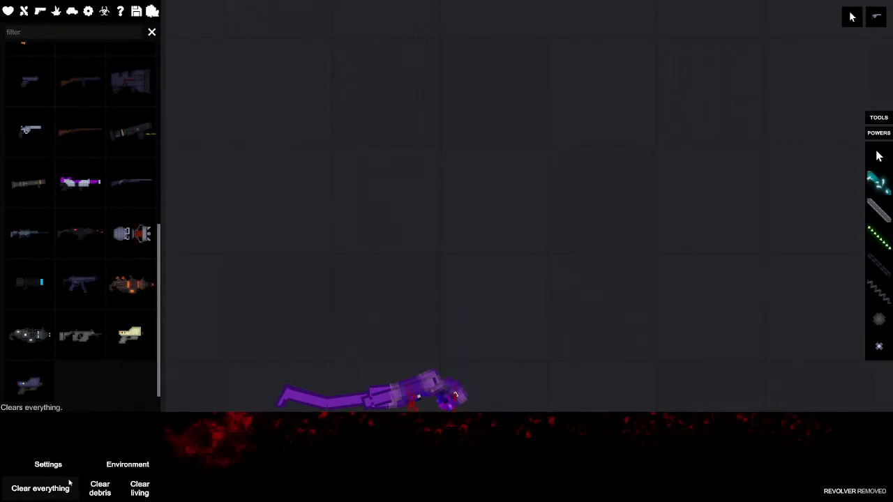
- Clear everything, then browse the mod category for Freddy, Bonnie, Chica and Foxy
{"action": "left_click", "coordinate": [39, 488]}
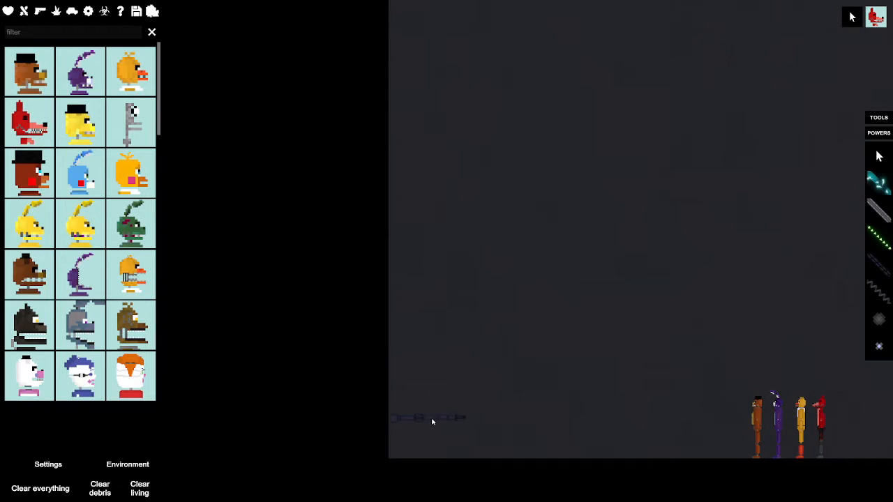
{"action": "left_click", "coordinate": [854, 15]}
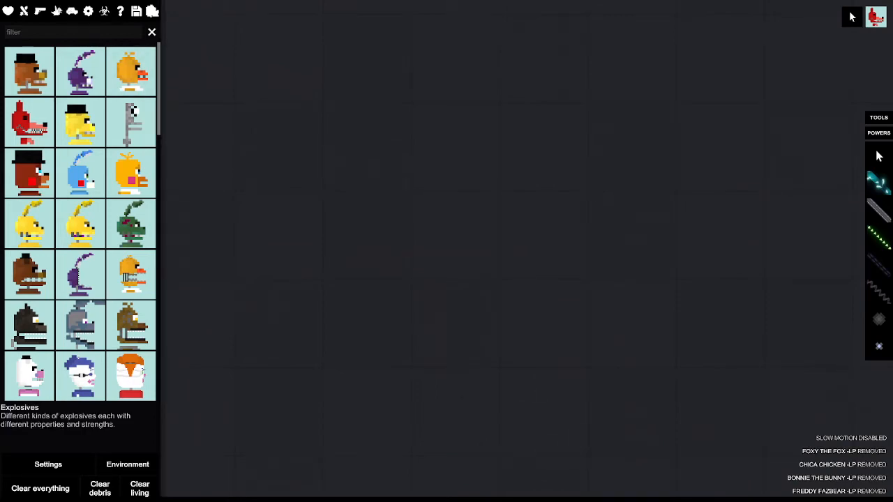
{"action": "scroll", "scroll_direction": "down", "scroll_amount": 3}
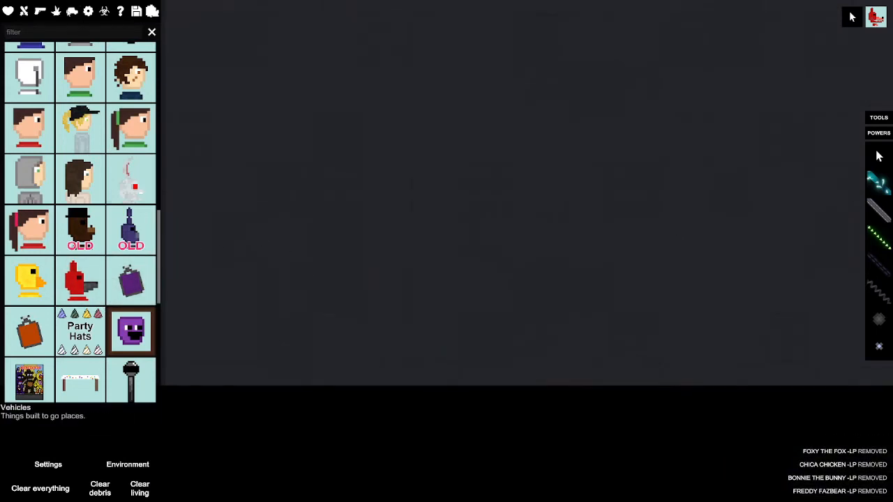
- Drag a rifle from the Firearms list into Balloon Boy's hand
{"action": "scroll", "scroll_direction": "down", "scroll_amount": 3}
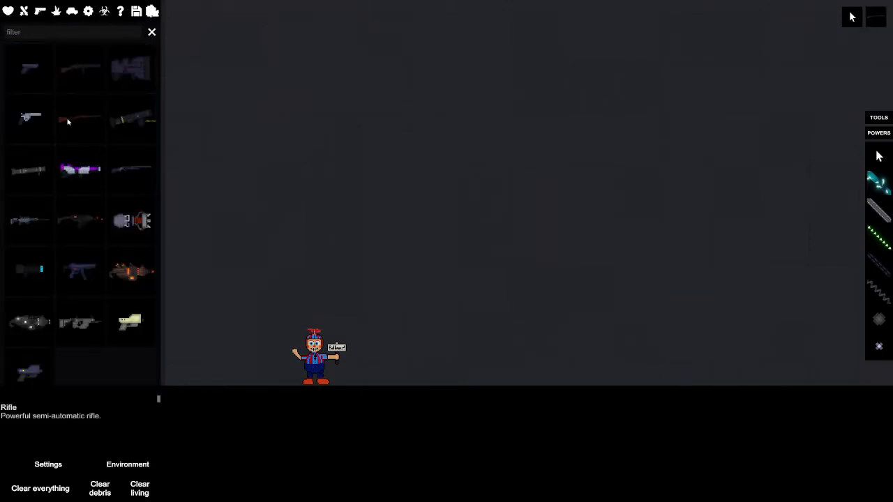
{"action": "left_click_drag", "start_coordinate": [78, 119], "coordinate": [235, 349]}
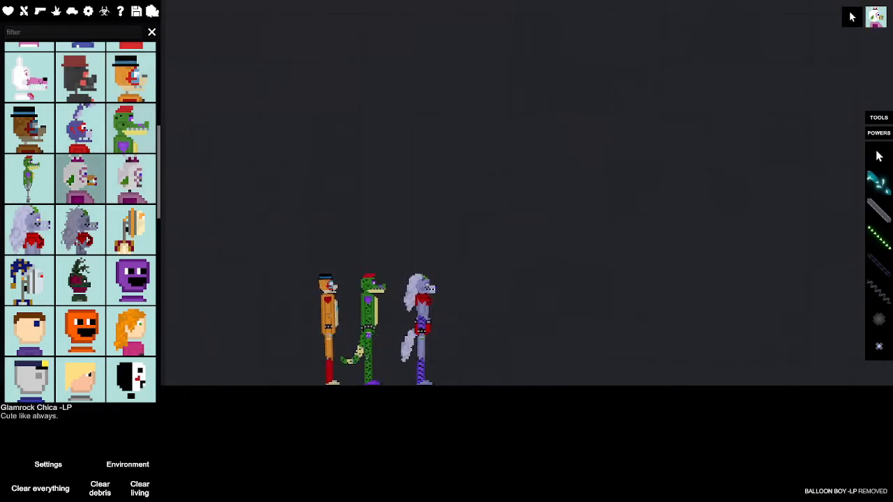
- Spawn Glamrock Chica and the other characters, then delete the duplicate Gregory
{"action": "left_click", "coordinate": [131, 230]}
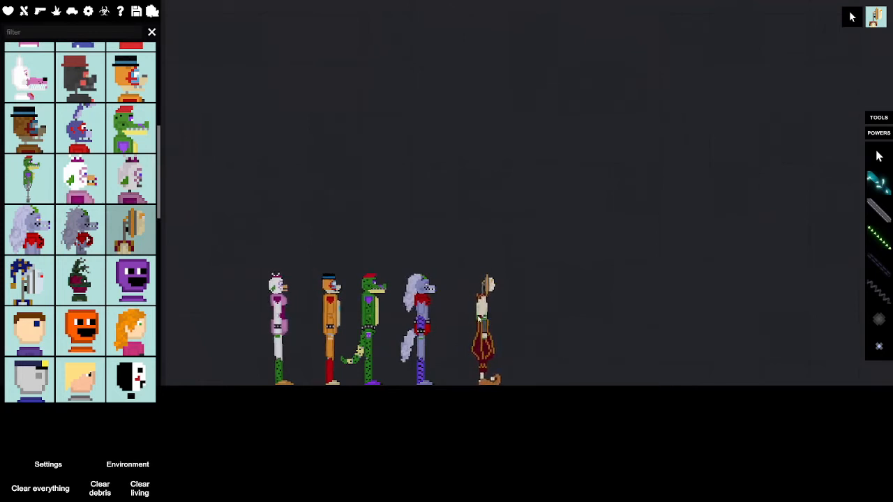
{"action": "mouse_move", "coordinate": [131, 280]}
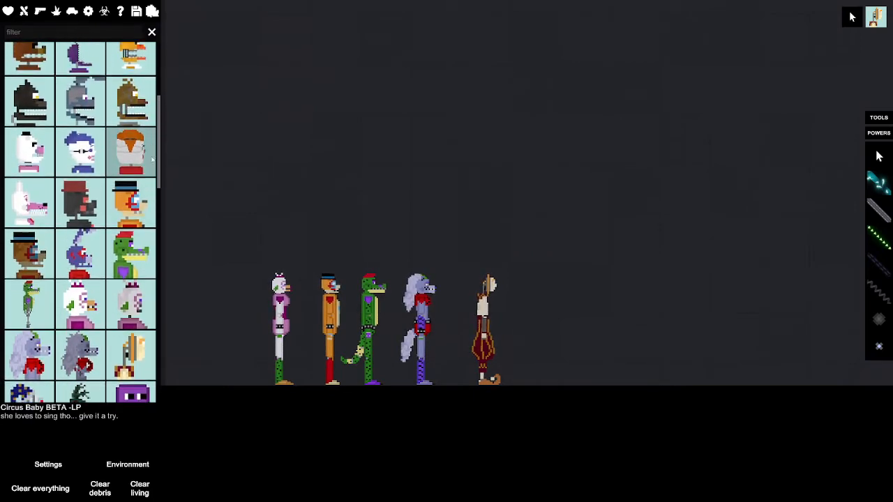
{"action": "scroll", "scroll_direction": "down", "scroll_amount": 3}
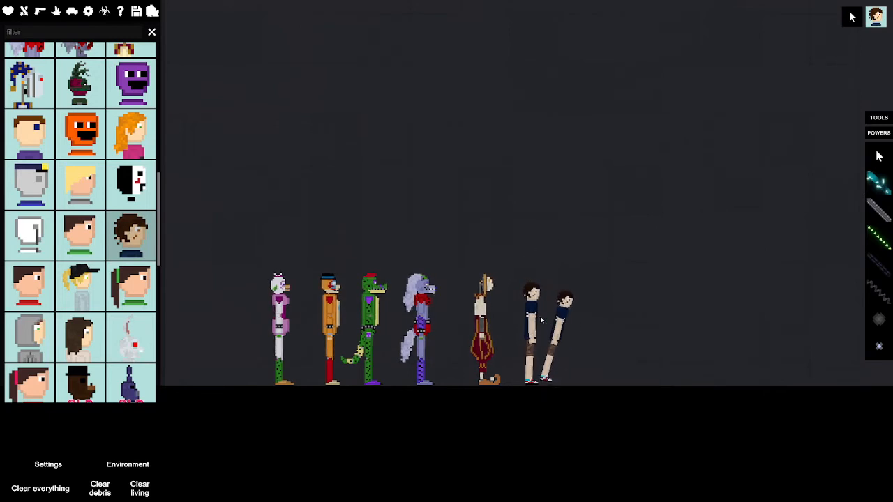
{"action": "left_click", "coordinate": [532, 328]}
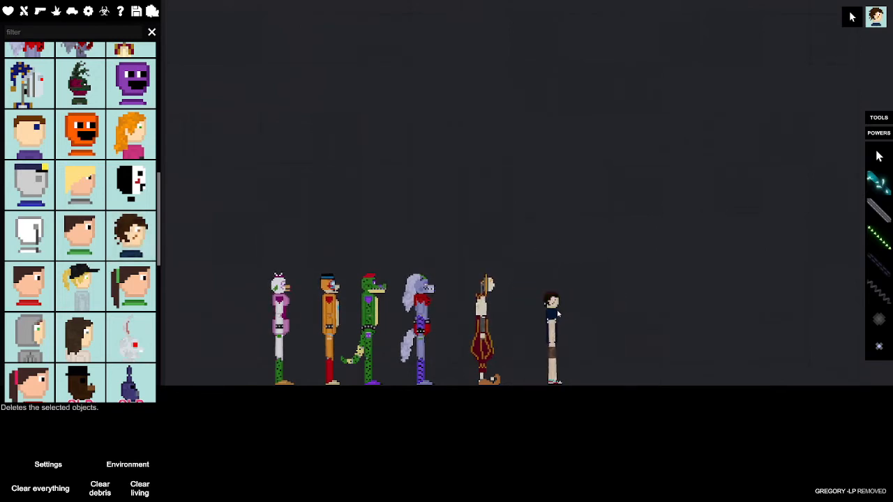
{"action": "mouse_move", "coordinate": [419, 245]}
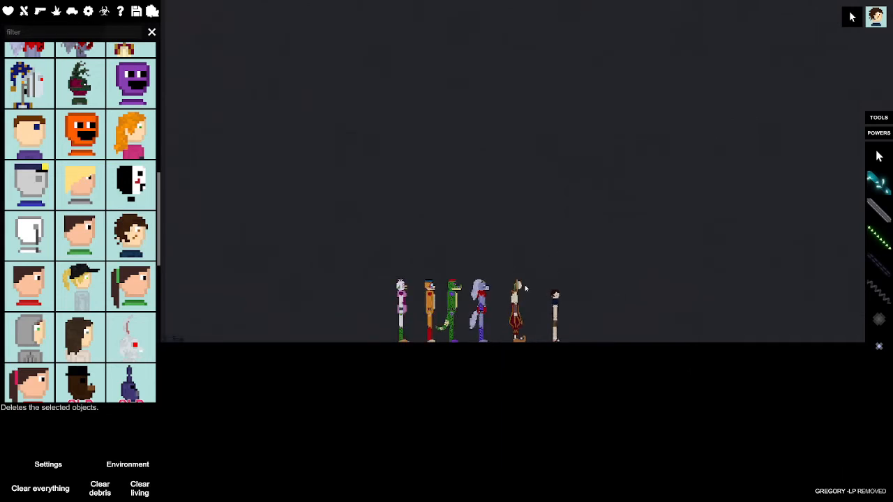
{"action": "mouse_move", "coordinate": [605, 212]}
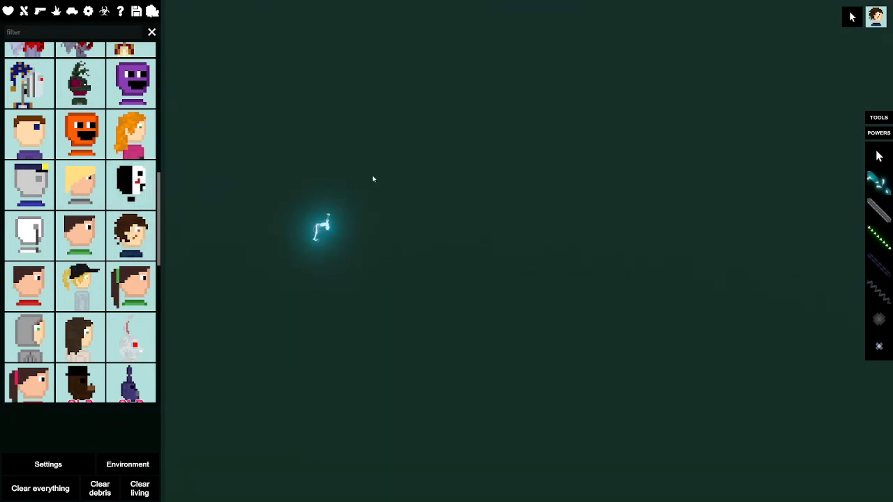
- Delete the glowing Sunrise figure via its context menu, leaving the animatronics and Gregory in a row
{"action": "right_click", "coordinate": [324, 234]}
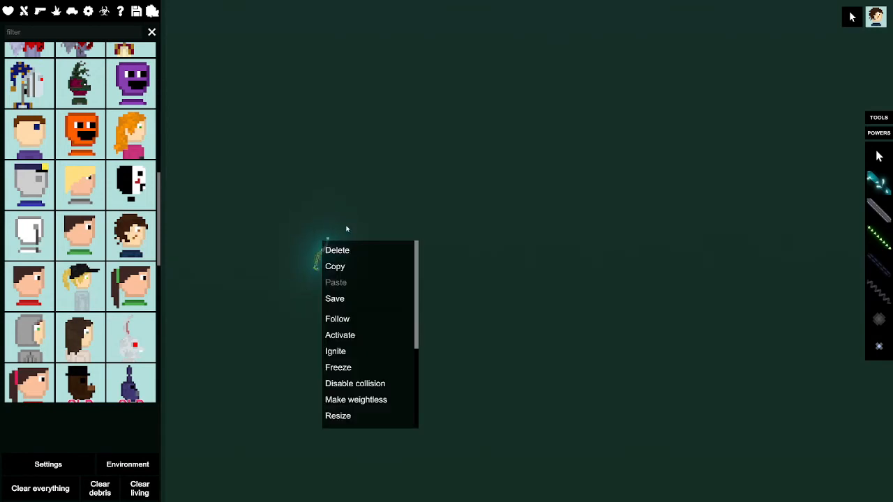
{"action": "left_click", "coordinate": [338, 250]}
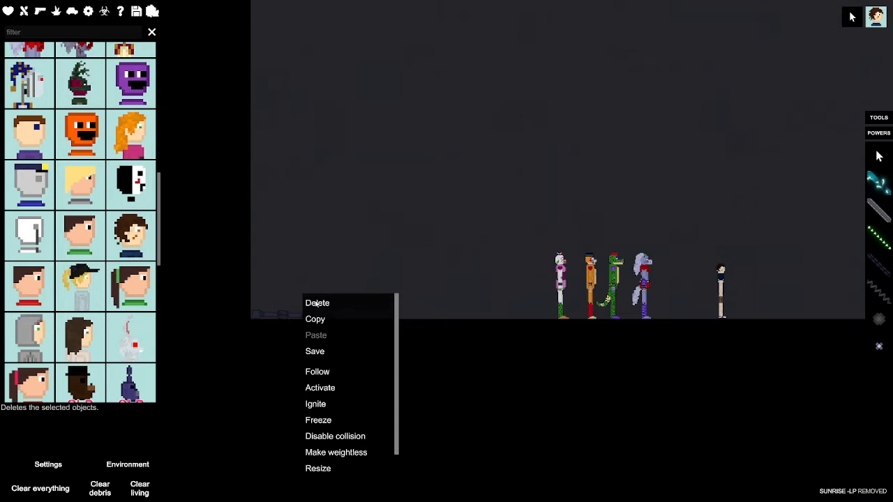
{"action": "left_click", "coordinate": [318, 302]}
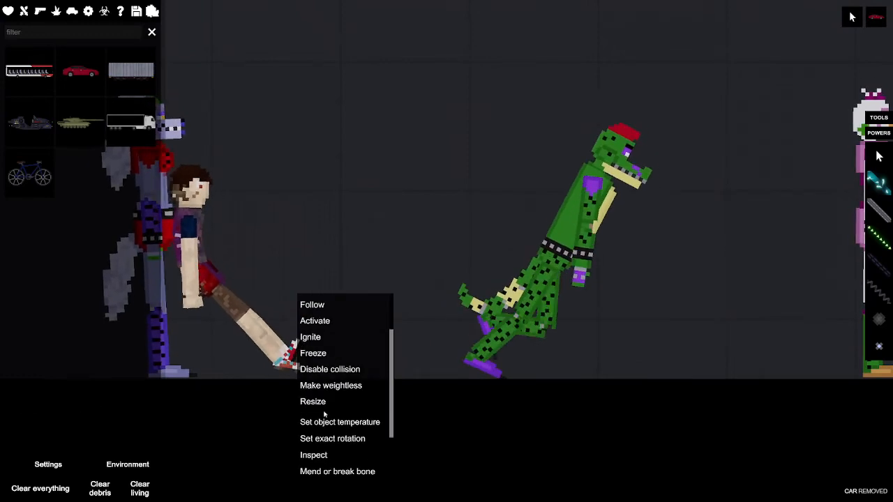
- Select the killed human's body on the floor to inspect its vitals
{"action": "left_click", "coordinate": [324, 455]}
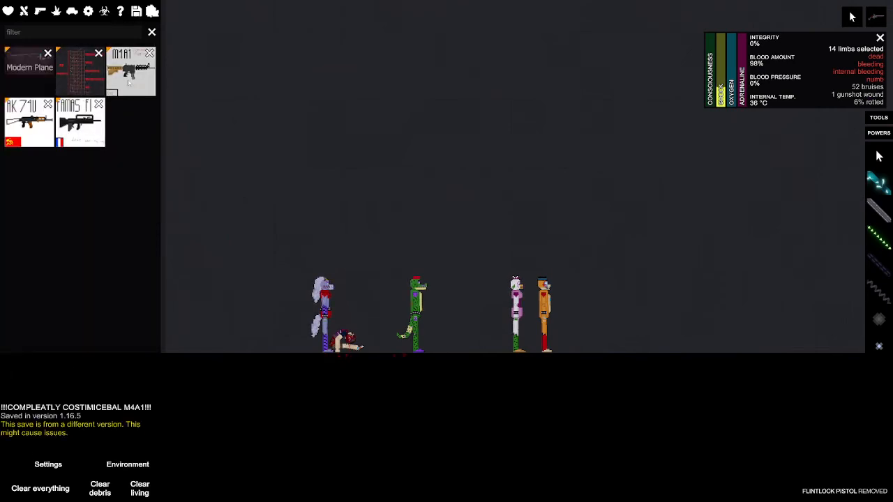
- Clear everything from the map with the spawn panel's Clear button
{"action": "left_click", "coordinate": [29, 67]}
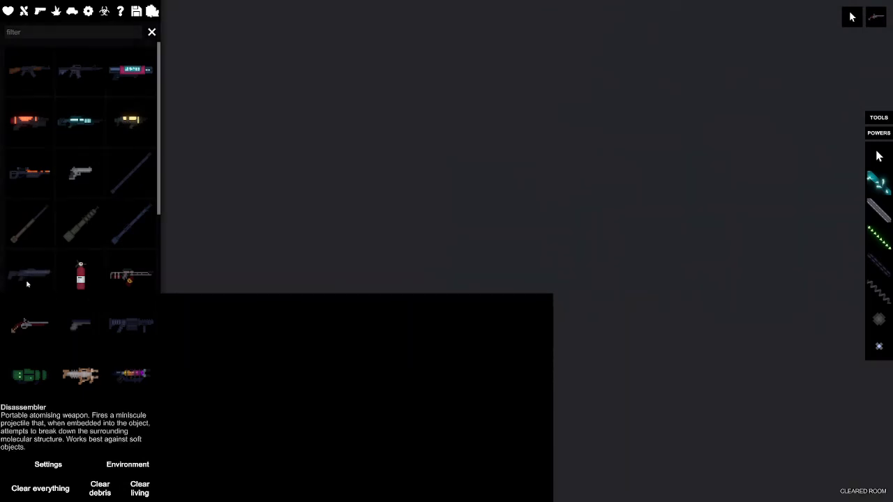
{"action": "mouse_move", "coordinate": [687, 190]}
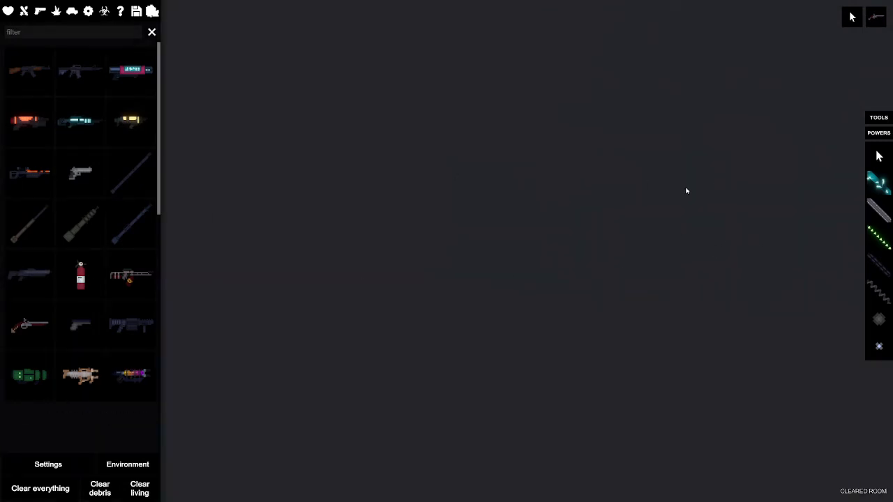
{"action": "mouse_move", "coordinate": [826, 153]}
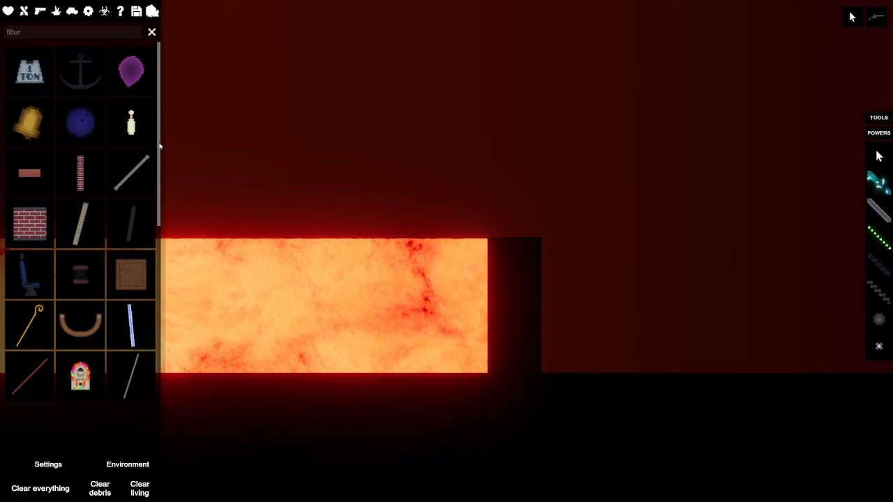
- Browse the catalogue and place an infrared thermometer beside the lava pool reading 18 °C
{"action": "scroll", "scroll_direction": "down", "scroll_amount": 3}
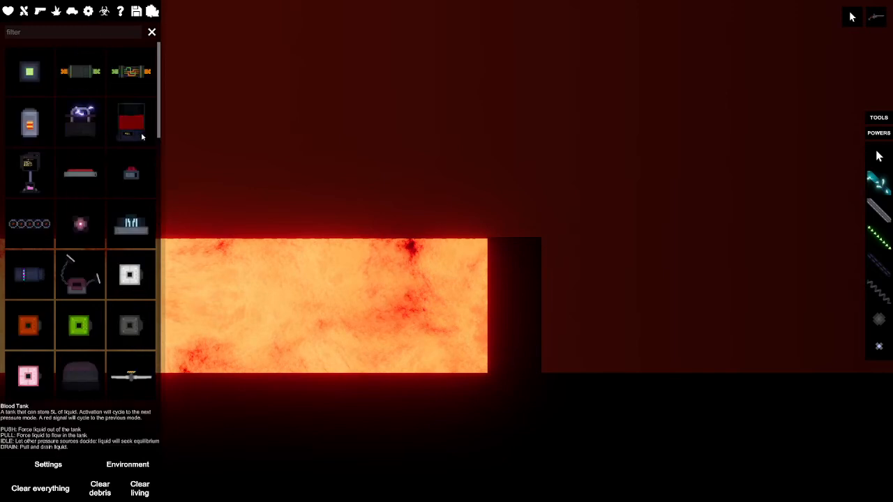
{"action": "scroll", "scroll_direction": "down", "scroll_amount": 3}
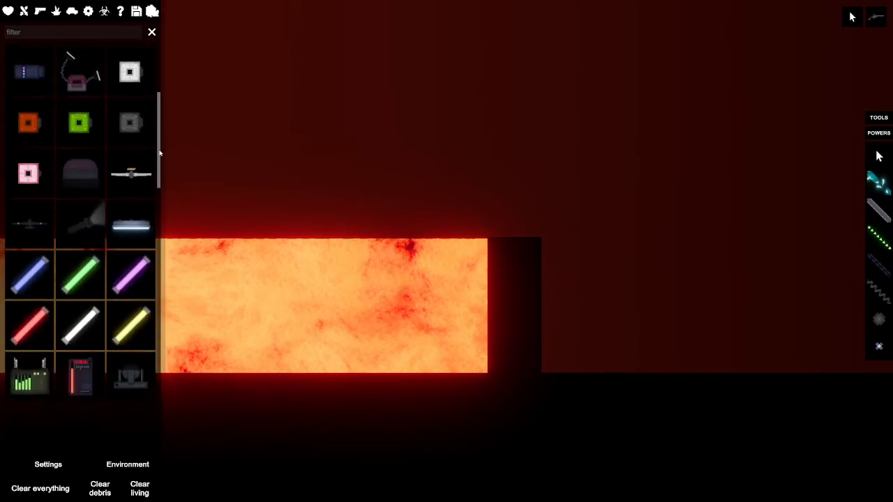
{"action": "scroll", "scroll_direction": "down", "scroll_amount": 3}
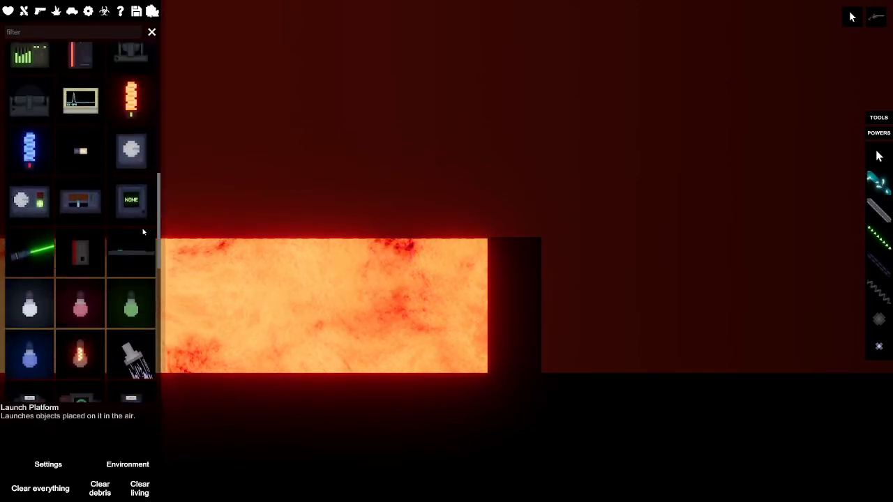
{"action": "scroll", "scroll_direction": "down", "scroll_amount": 3}
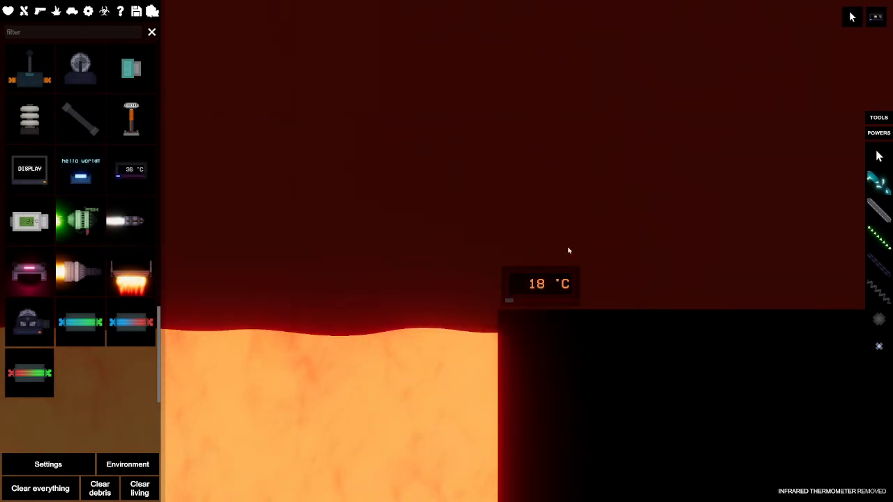
{"action": "left_click", "coordinate": [546, 285]}
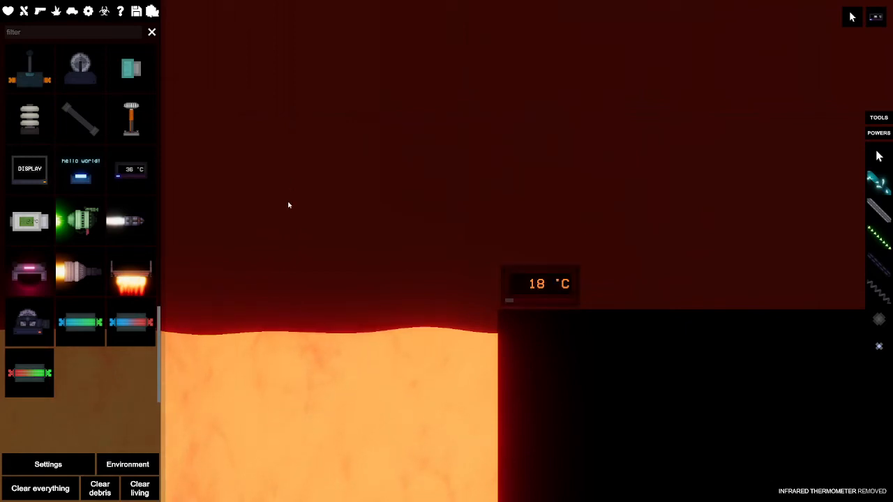
{"action": "left_click", "coordinate": [540, 284]}
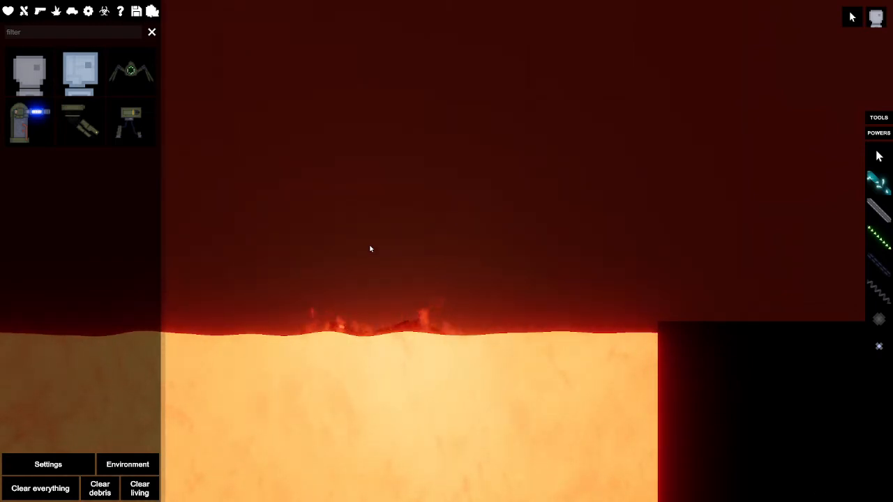
{"action": "mouse_move", "coordinate": [388, 340]}
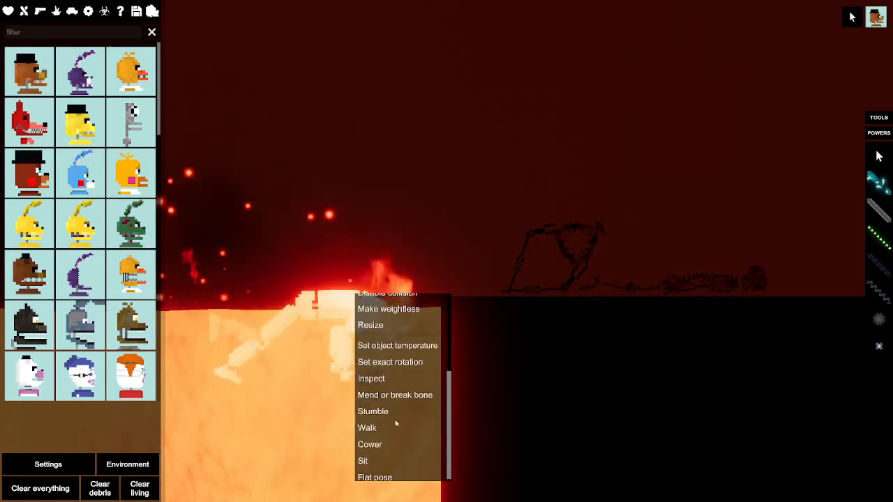
- Pick a behaviour for the ragdoll burning in lava, then clear everything off the map
{"action": "left_click", "coordinate": [371, 379]}
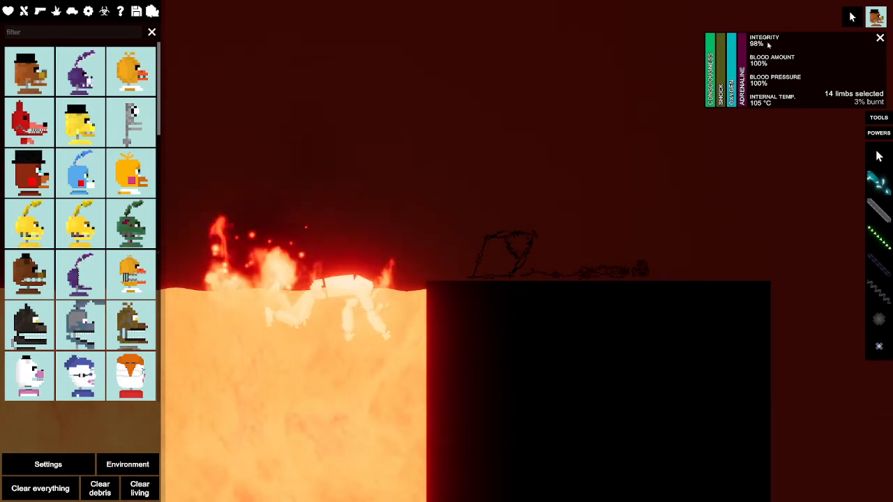
{"action": "mouse_move", "coordinate": [39, 488]}
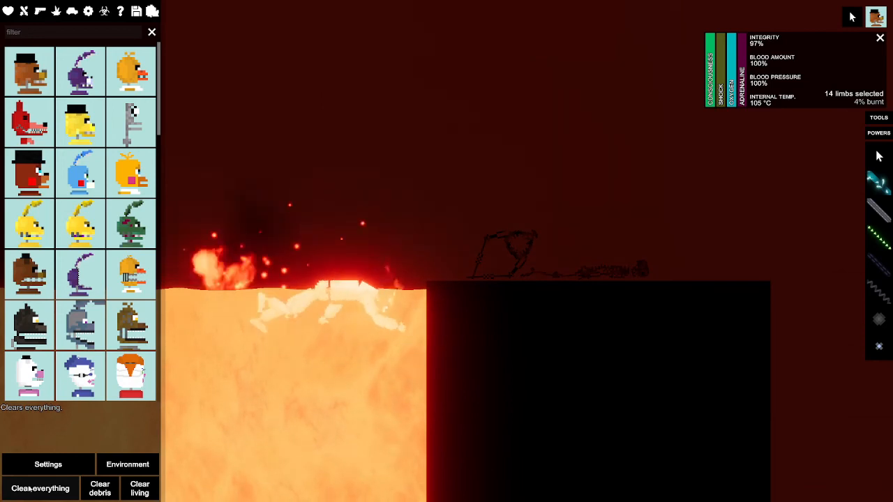
{"action": "left_click", "coordinate": [39, 488]}
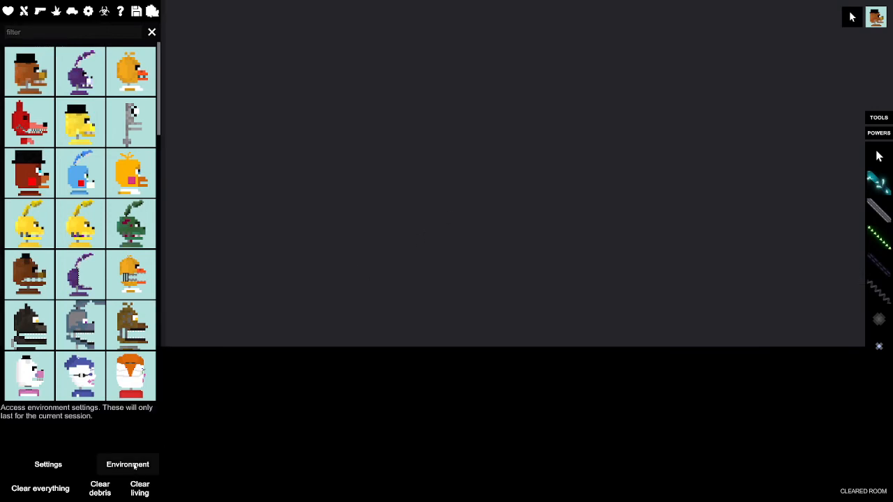
- Review Environment settings and drag the ambient temperature slider, leaving it at 18
{"action": "left_click", "coordinate": [127, 464]}
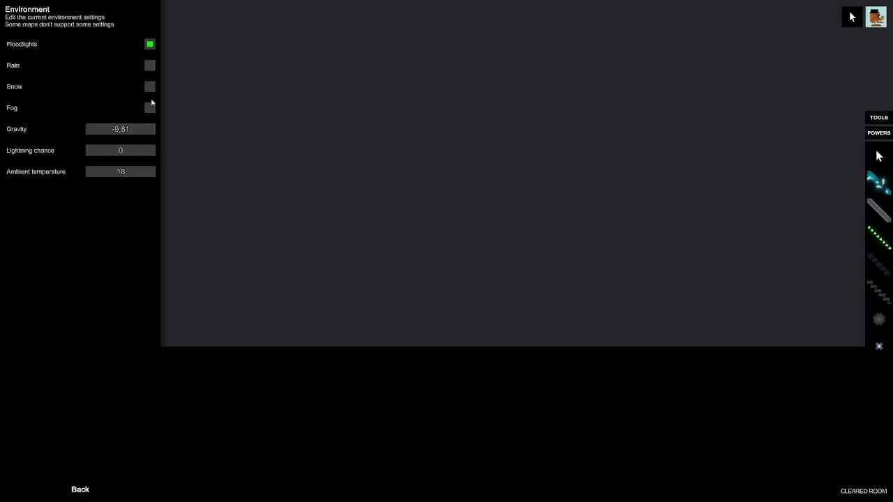
{"action": "mouse_move", "coordinate": [229, 70]}
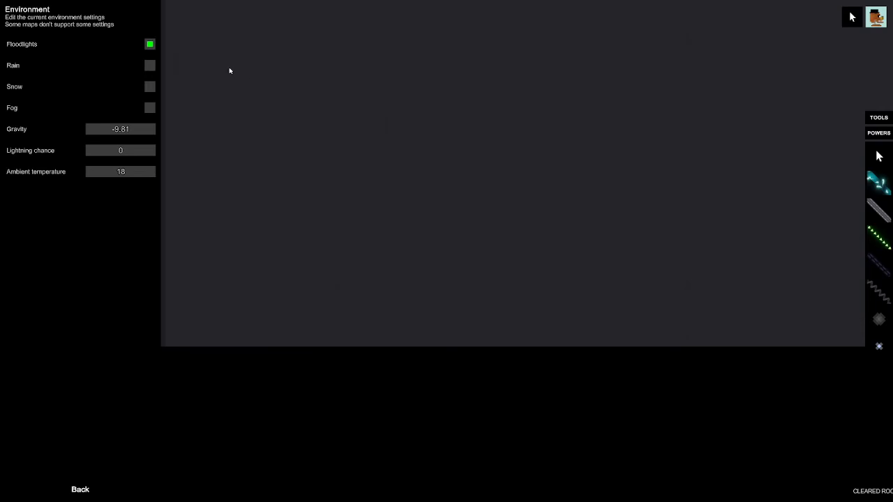
{"action": "mouse_move", "coordinate": [240, 101]}
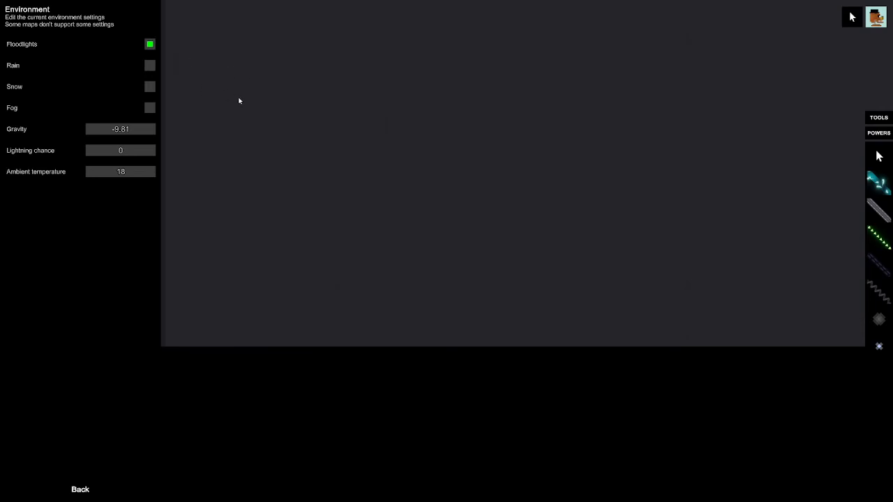
{"action": "mouse_move", "coordinate": [187, 165]}
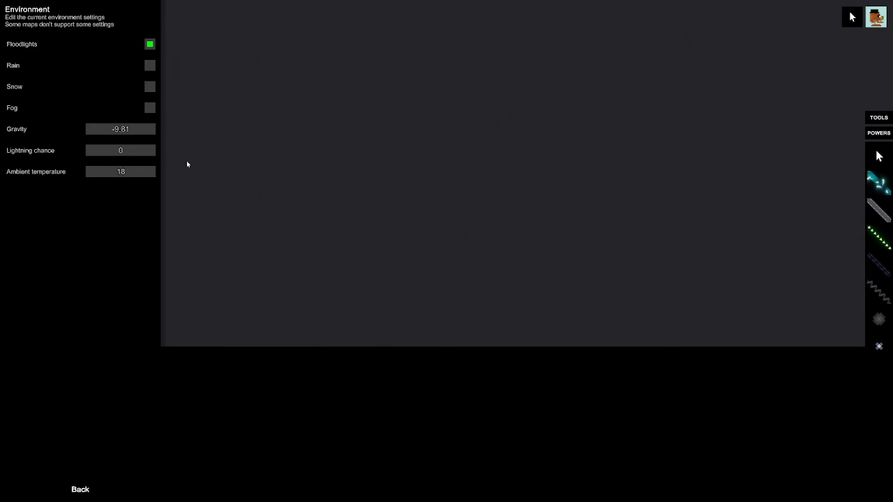
{"action": "mouse_move", "coordinate": [293, 170]}
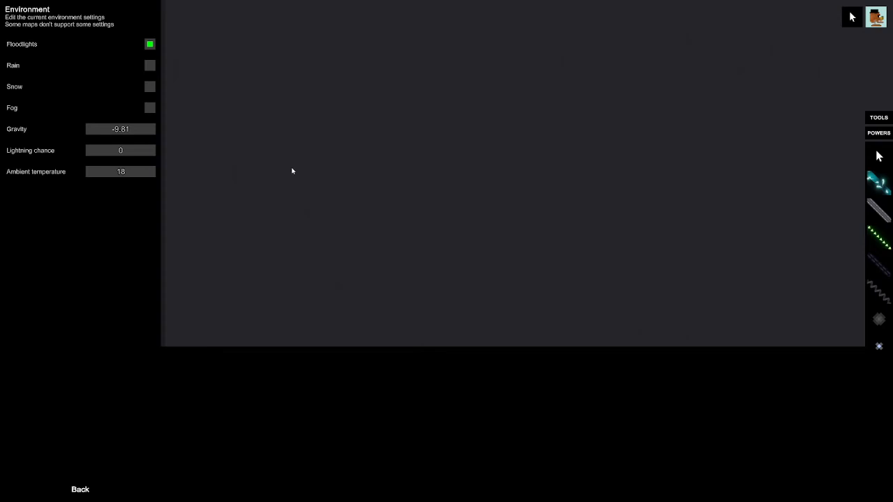
{"action": "mouse_move", "coordinate": [112, 180]}
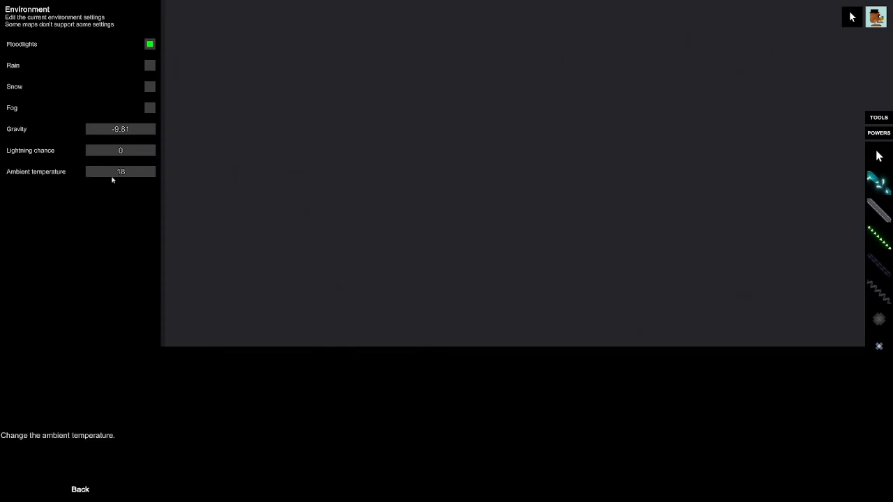
{"action": "mouse_move", "coordinate": [123, 175]}
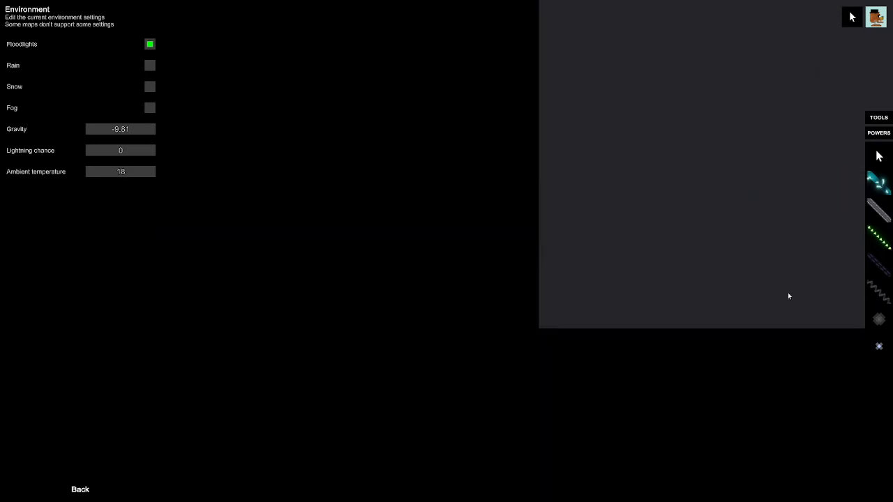
{"action": "mouse_move", "coordinate": [877, 318]}
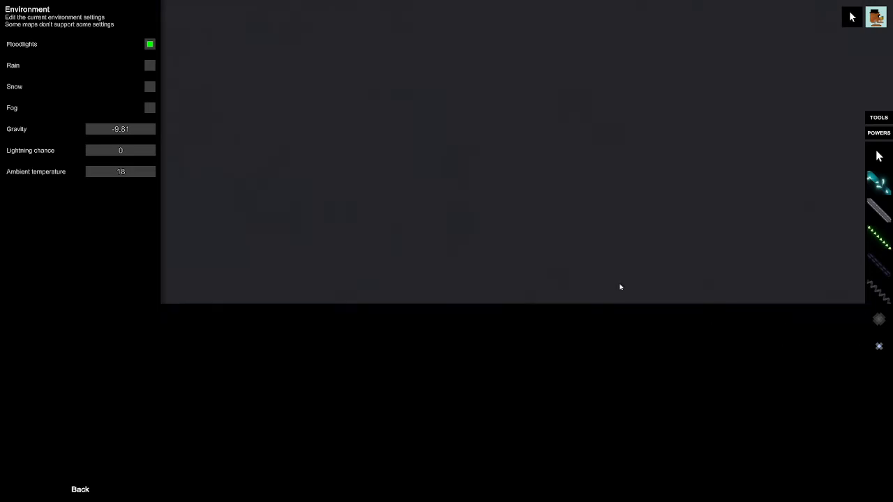
{"action": "mouse_move", "coordinate": [133, 173]}
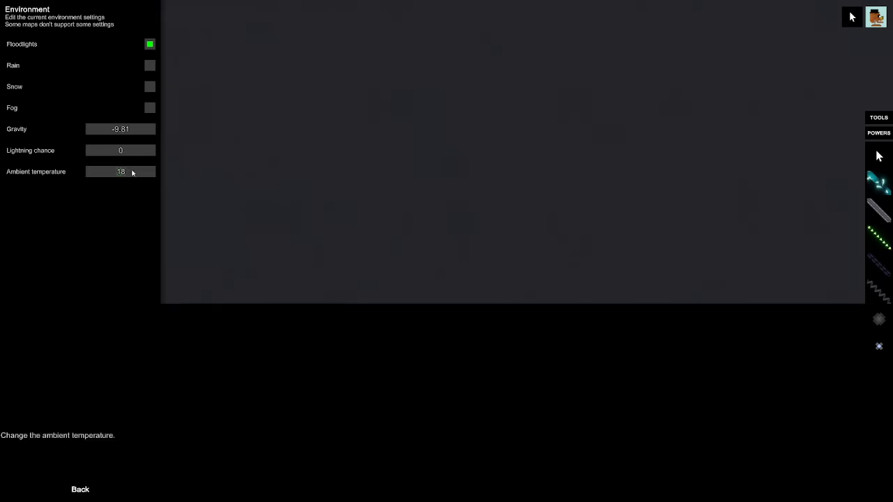
{"action": "left_click_drag", "start_coordinate": [120, 172], "coordinate": [155, 172]}
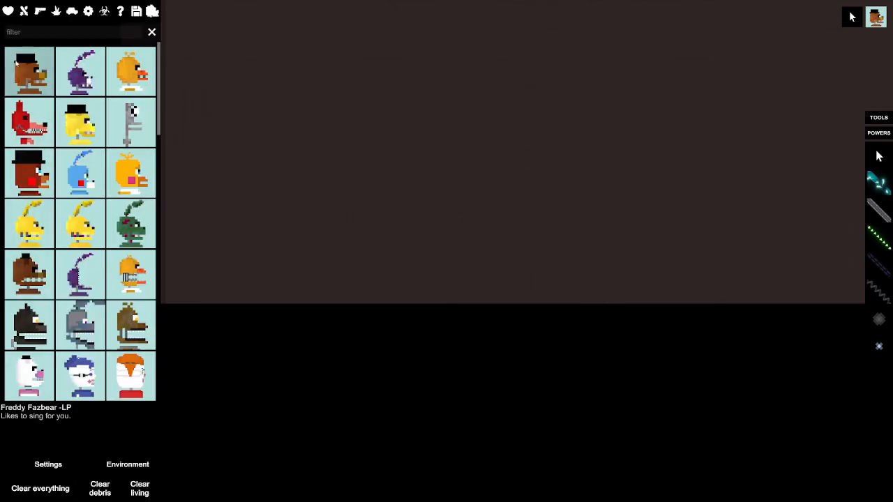
{"action": "mouse_move", "coordinate": [423, 194]}
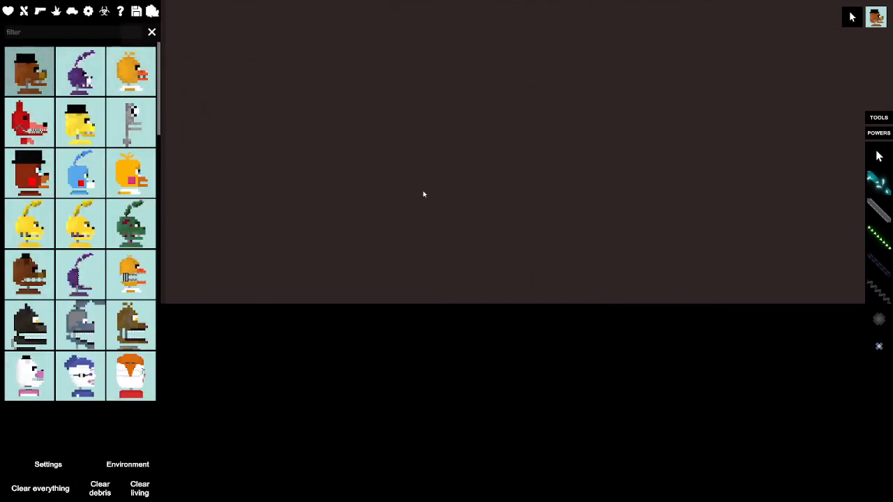
- Switch the item catalogue to the machinery category over the lava map
{"action": "left_click", "coordinate": [132, 70]}
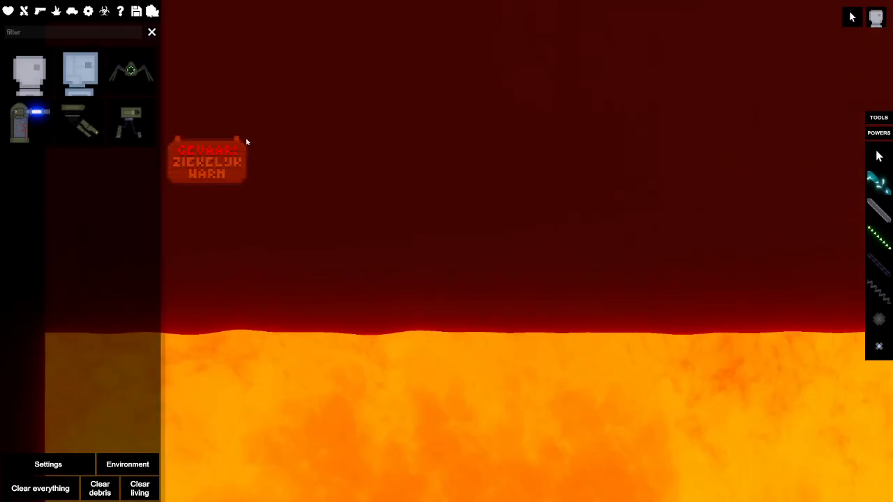
{"action": "mouse_move", "coordinate": [236, 187]}
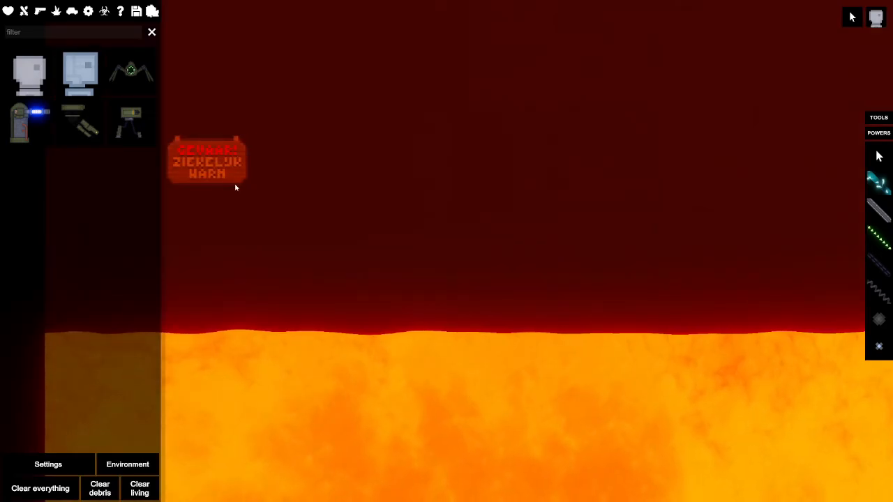
{"action": "mouse_move", "coordinate": [249, 176]}
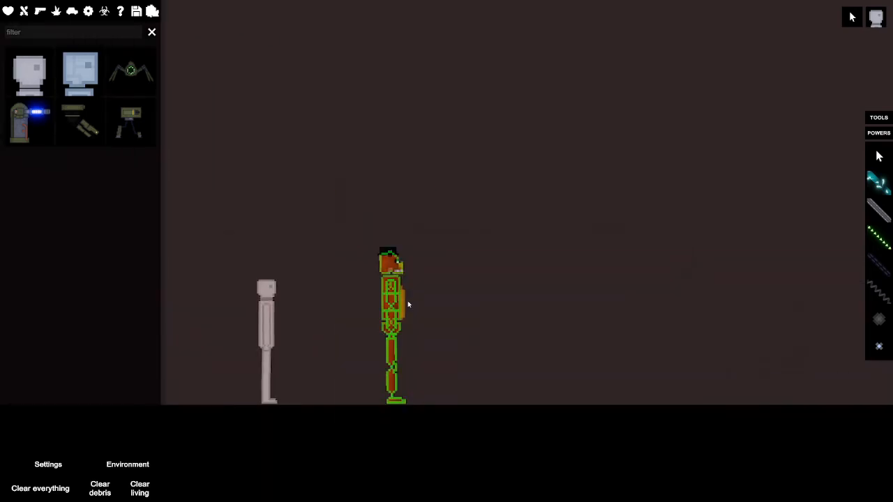
- Select Freddy to view his vitals and internal temperature, then go to Environment settings
{"action": "left_click", "coordinate": [391, 307]}
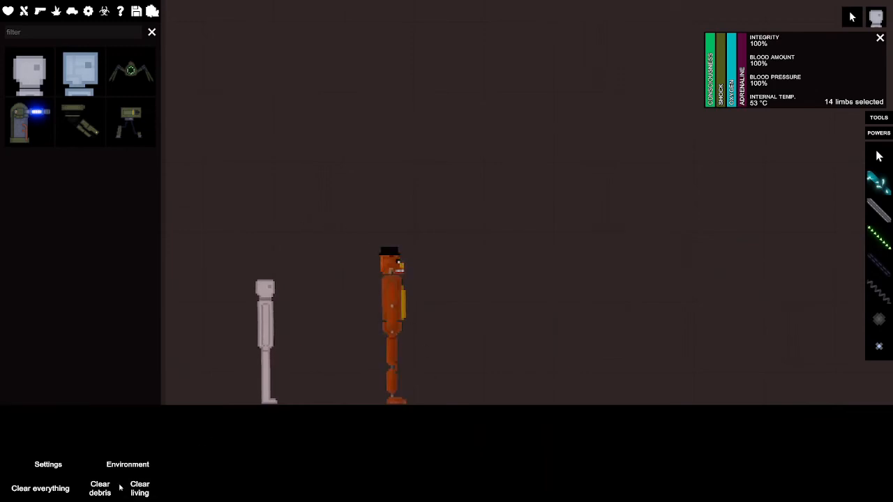
{"action": "left_click", "coordinate": [127, 465]}
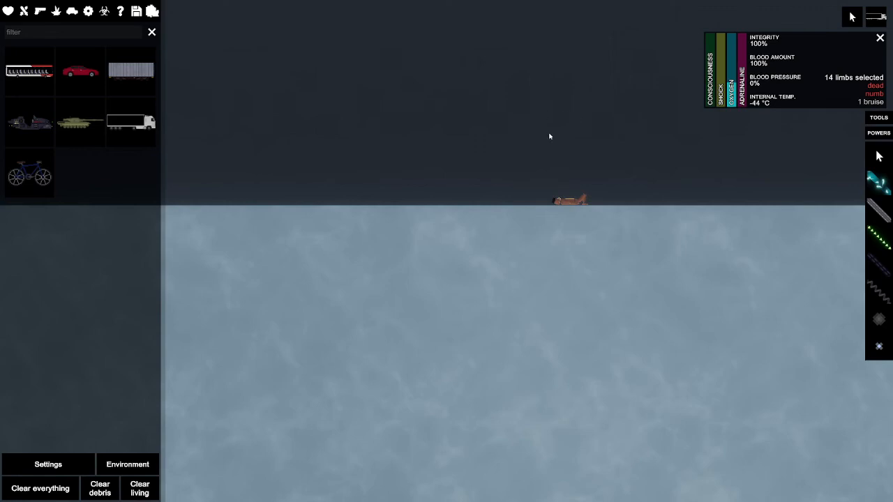
- Bring up actions near the frozen animatronic to blast it with explosives
{"action": "right_click", "coordinate": [571, 201]}
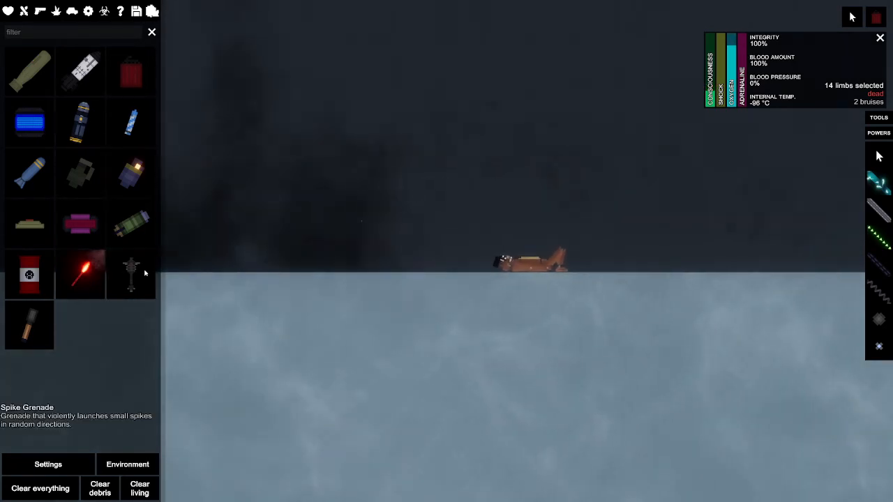
{"action": "mouse_move", "coordinate": [42, 225]}
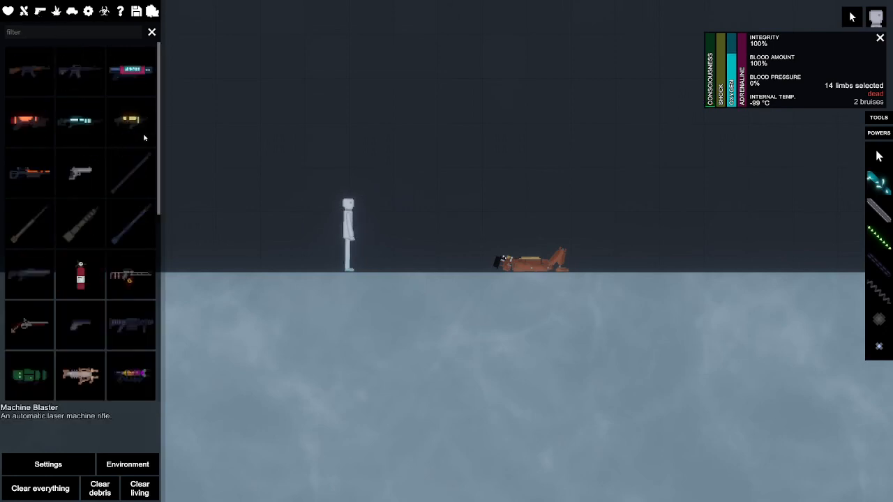
{"action": "mouse_move", "coordinate": [87, 129]}
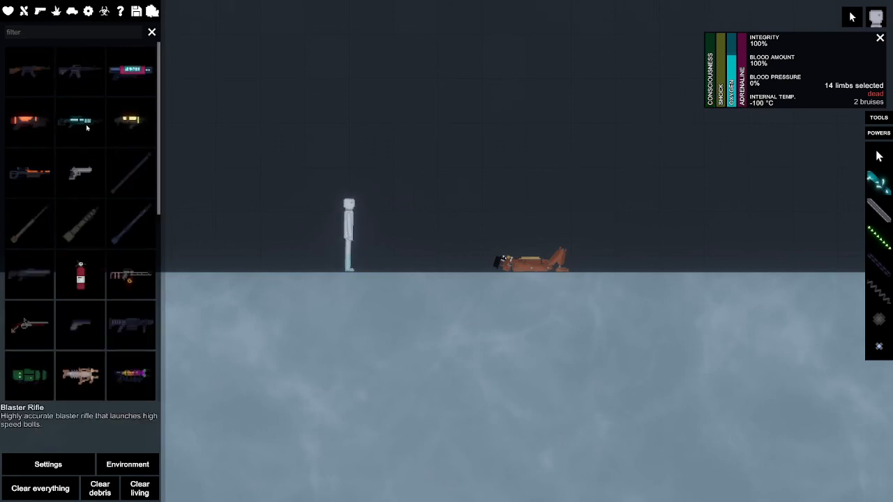
- Scroll the firearms catalogue to pick a gun to shoot the frozen animatronic
{"action": "scroll", "scroll_direction": "down", "scroll_amount": 3}
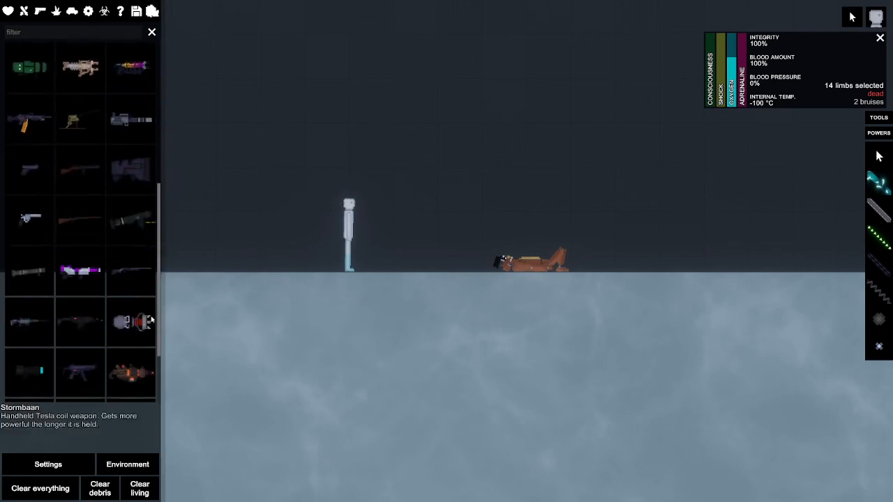
{"action": "scroll", "scroll_direction": "down", "scroll_amount": 3}
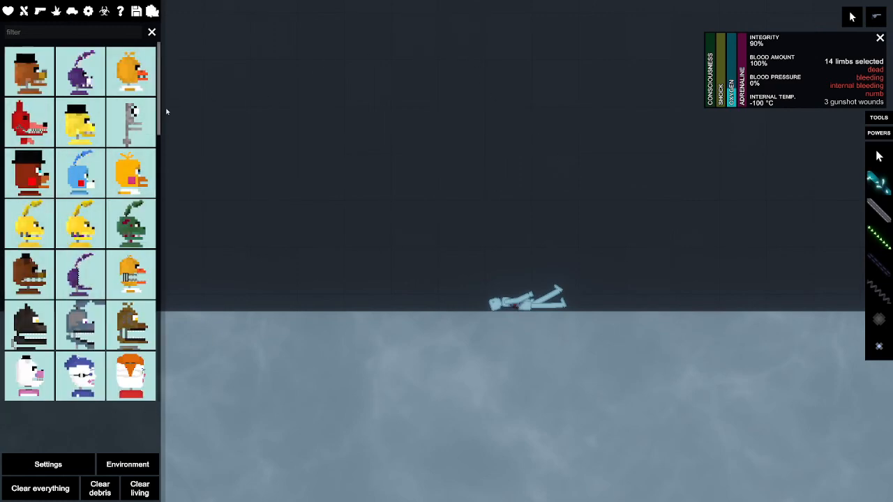
- Scroll the FNAF mod catalog down to the Freddy, Bonnie and Spring suit items
{"action": "scroll", "scroll_direction": "down", "scroll_amount": 3}
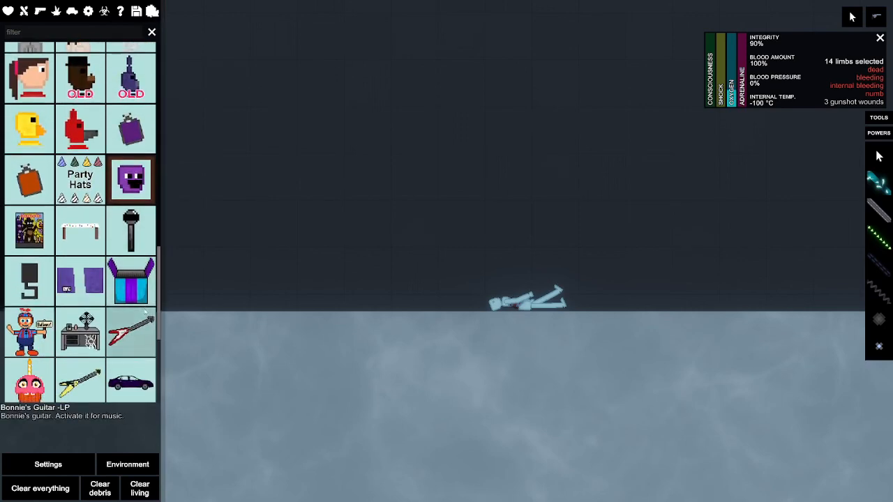
{"action": "scroll", "scroll_direction": "down", "scroll_amount": 3}
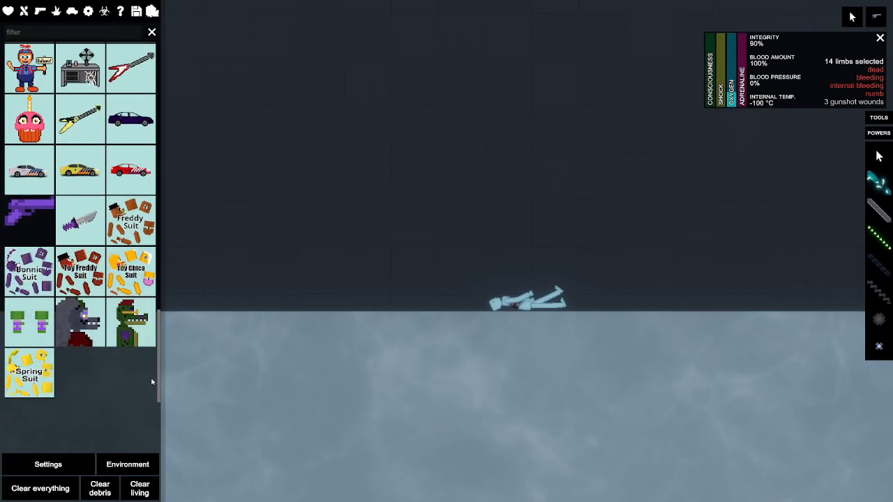